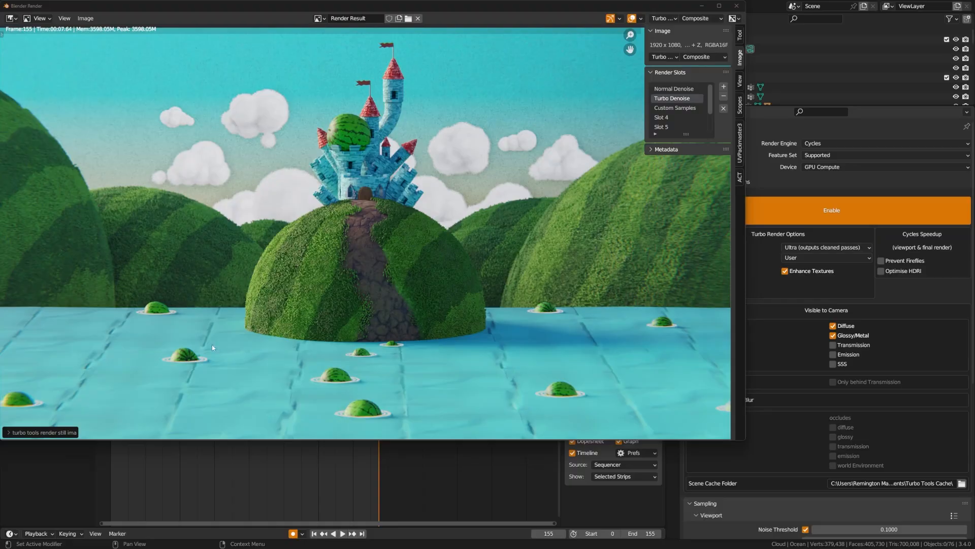
# Flip between the Normal Denoise and Turbo Denoise castle render slots, finishing on Normal Denoise.
pyautogui.click(674, 88)
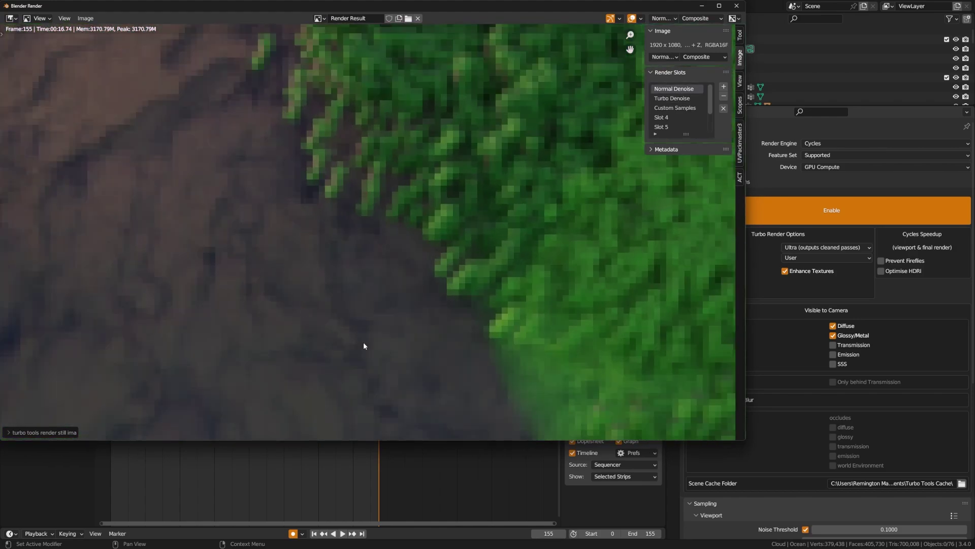
pyautogui.click(673, 98)
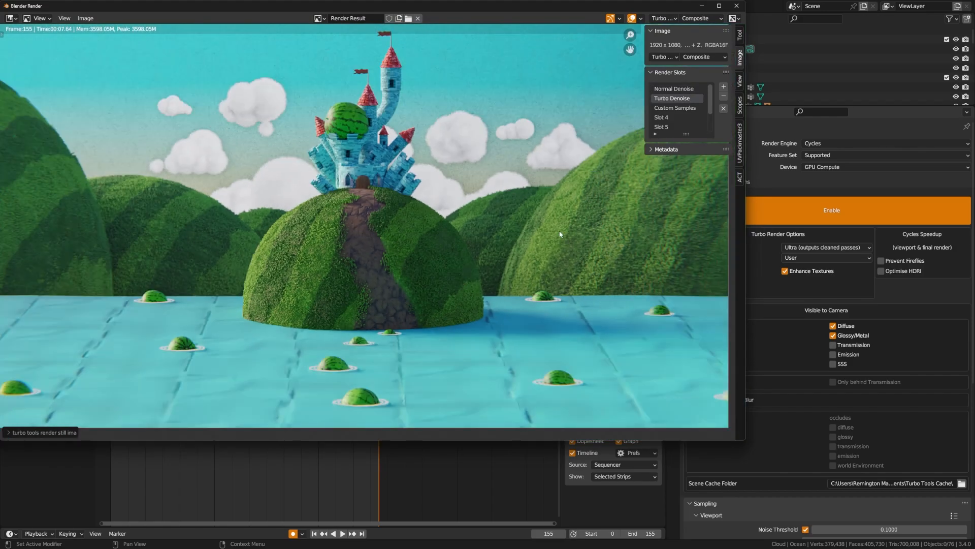
pyautogui.click(674, 89)
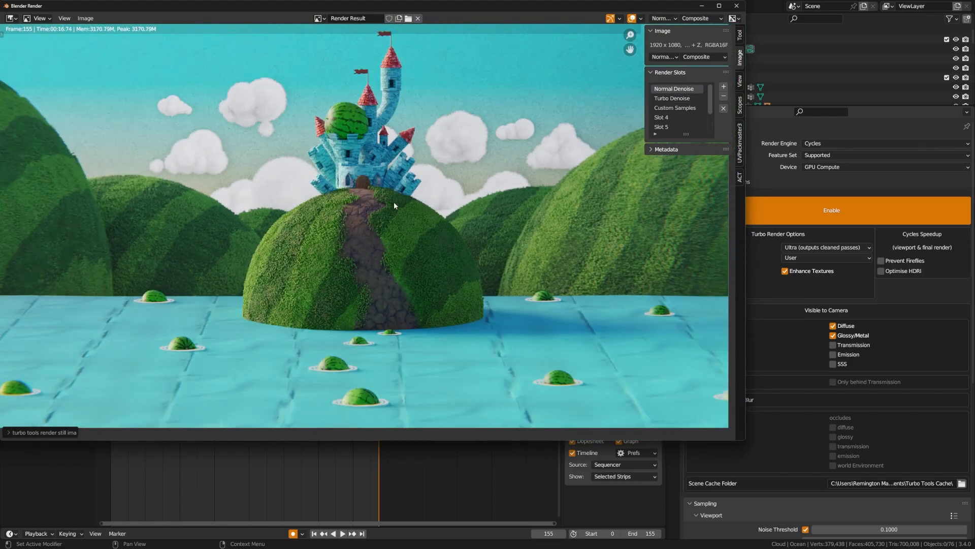
pyautogui.click(472, 539)
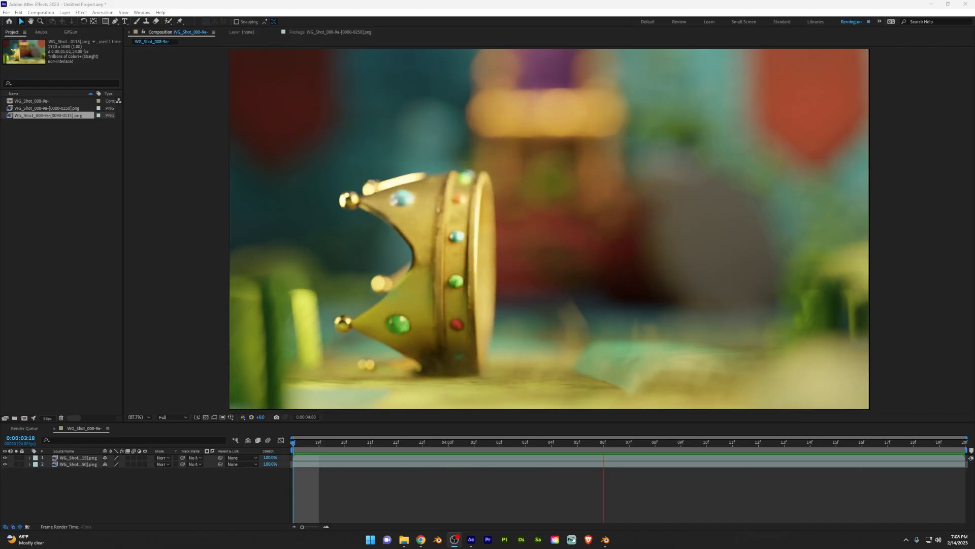
# Preview the temporally denoised crown animation in the WG_Shot composition timeline.
pyautogui.click(473, 442)
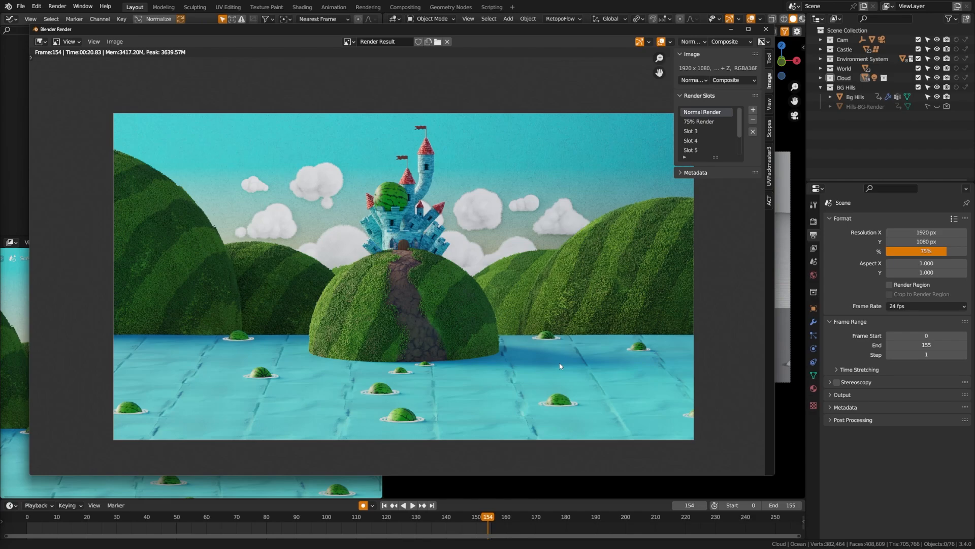
pyautogui.moveTo(97, 64)
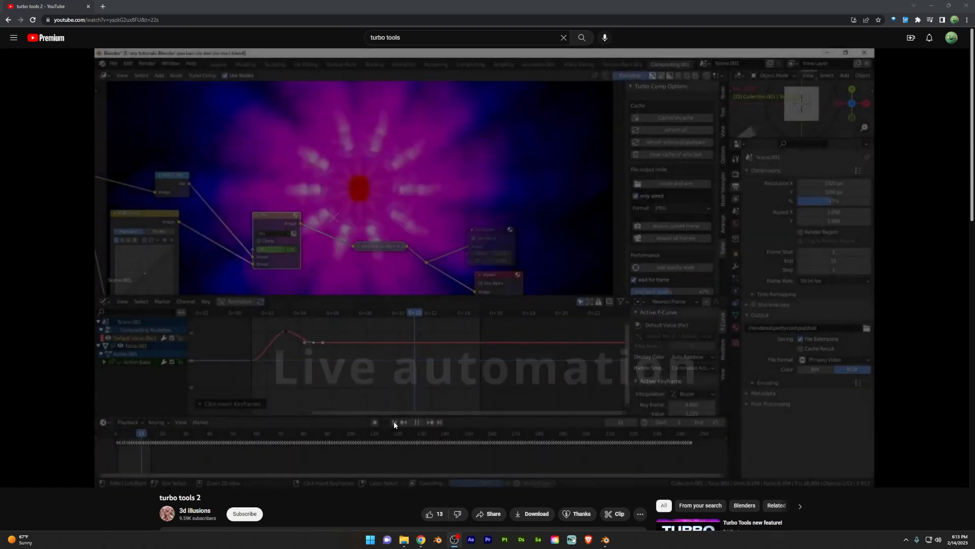
# Start the turbo tools 2 video's live compositor automation demo in the player.
pyautogui.click(393, 423)
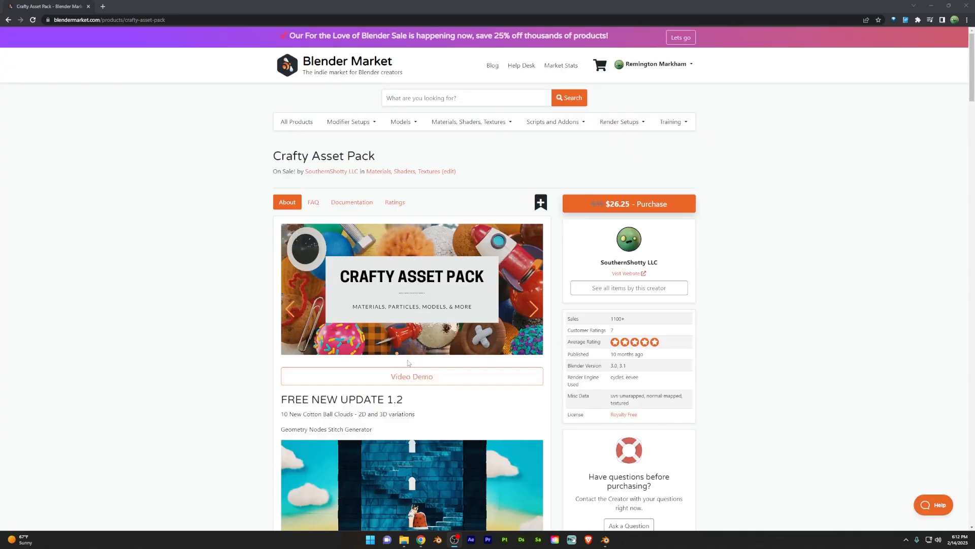
pyautogui.moveTo(405, 368)
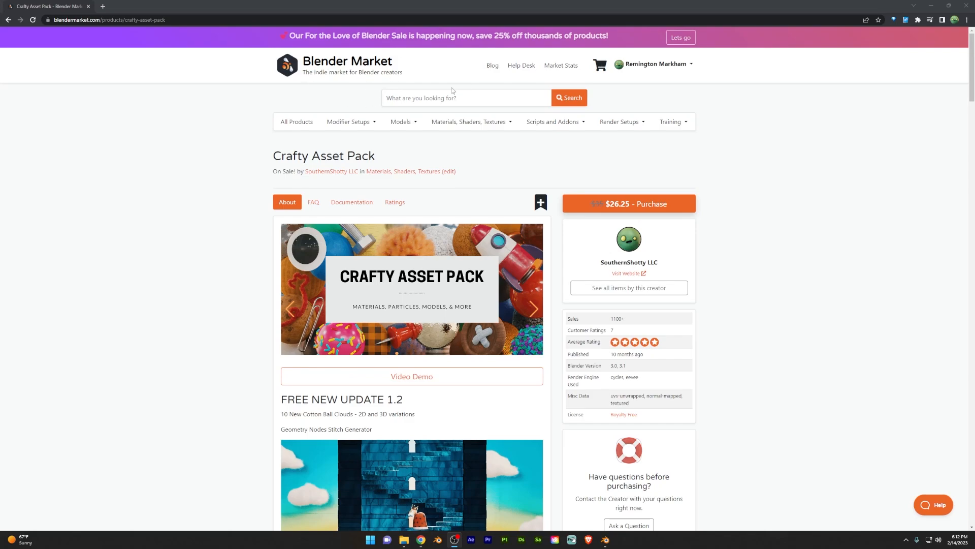
pyautogui.moveTo(646, 249)
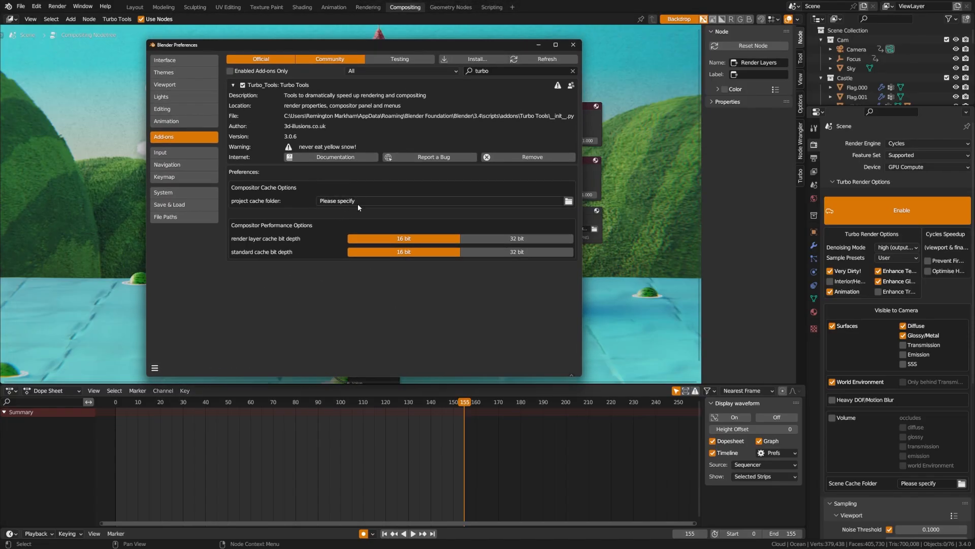
pyautogui.moveTo(496, 217)
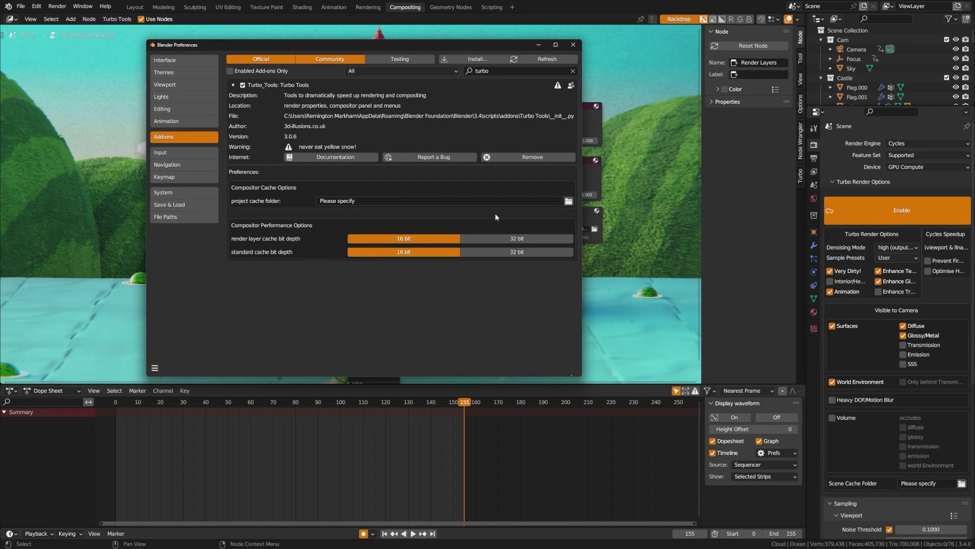
# Close the Preferences window after reviewing Turbo Tools' cache options.
pyautogui.click(571, 44)
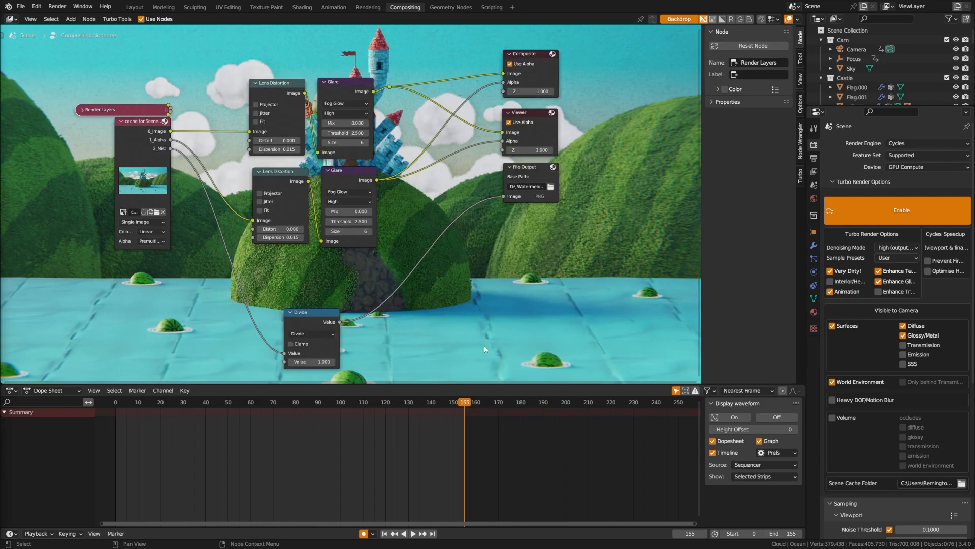
pyautogui.moveTo(720, 350)
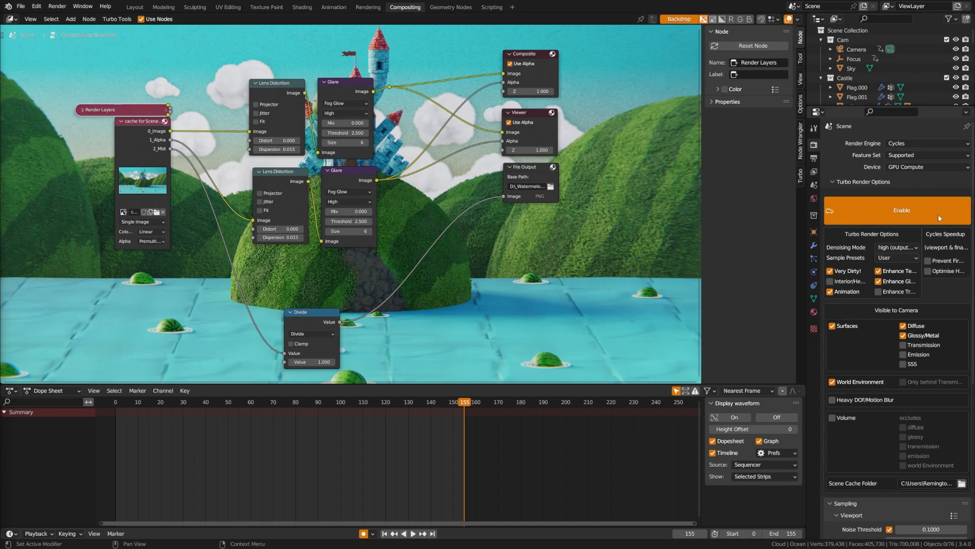
pyautogui.moveTo(874, 249)
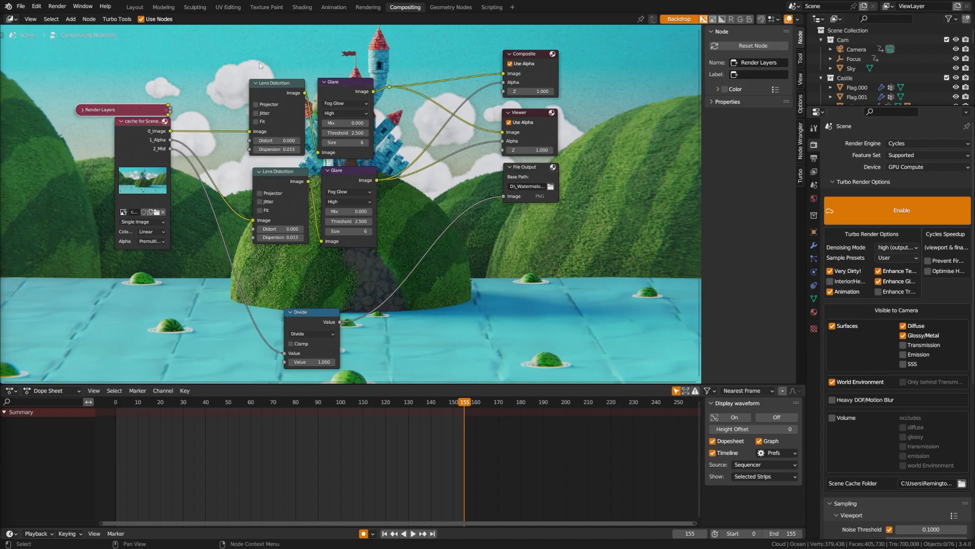
pyautogui.moveTo(256, 193)
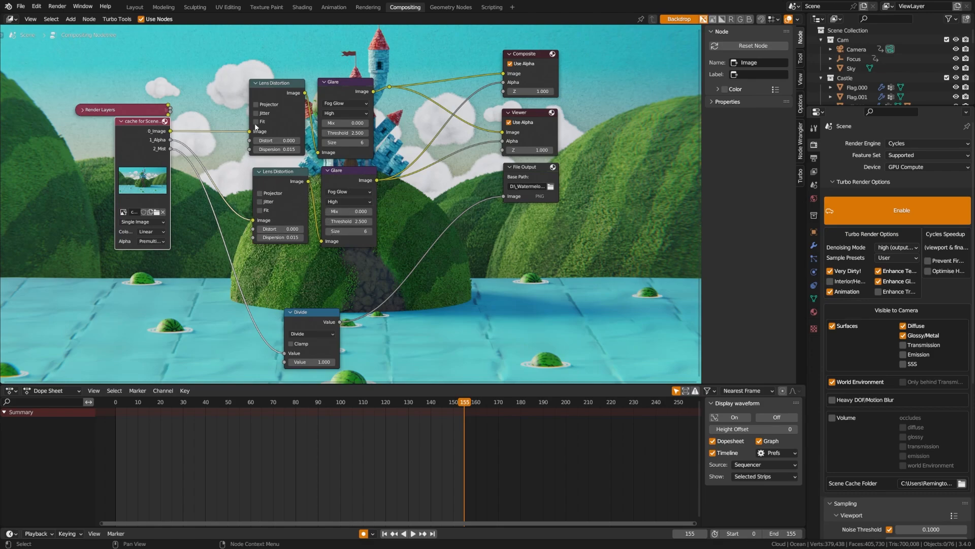
# Show Turbo Comp Options in the sidebar's Turbo tab and scroll through them.
pyautogui.click(801, 172)
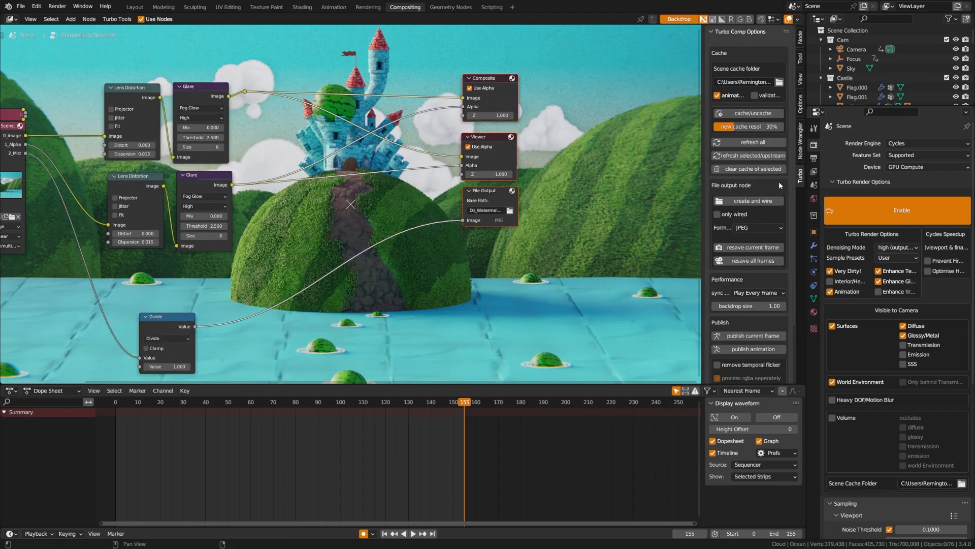
pyautogui.scroll(-3)
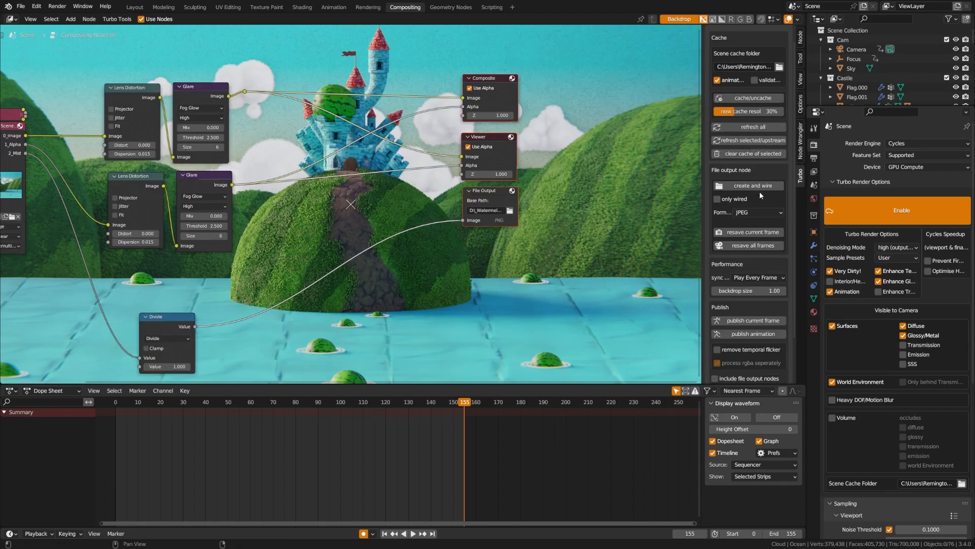
pyautogui.scroll(-3)
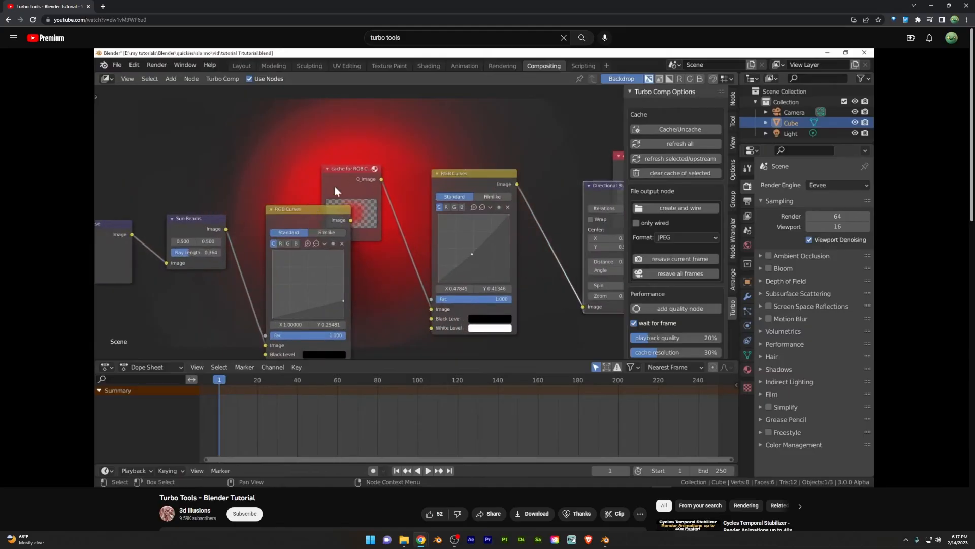
# Play the Turbo Tools - Blender Tutorial video on compositor caching.
pyautogui.click(679, 158)
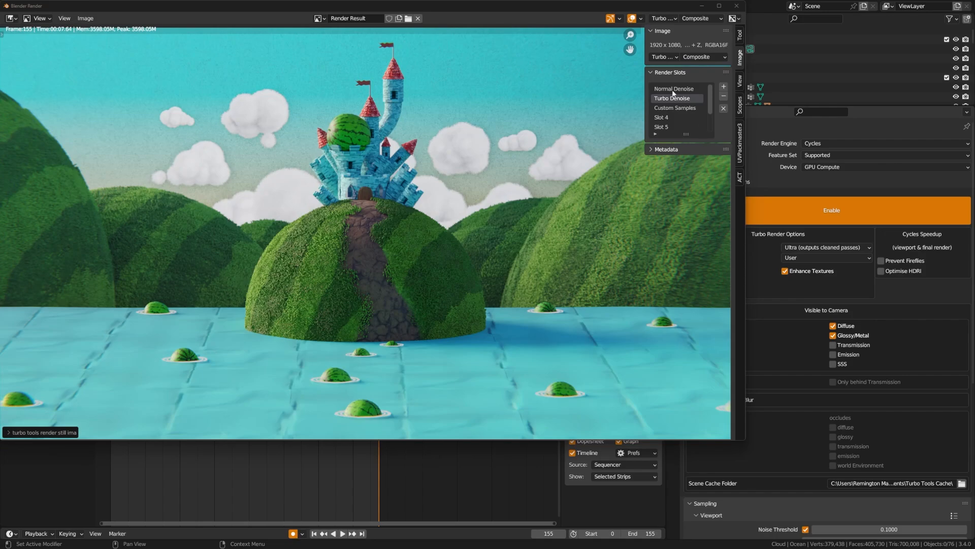
# Alternate between the Normal Denoise and Turbo Denoise slots, zoomed into the hill path.
pyautogui.click(673, 88)
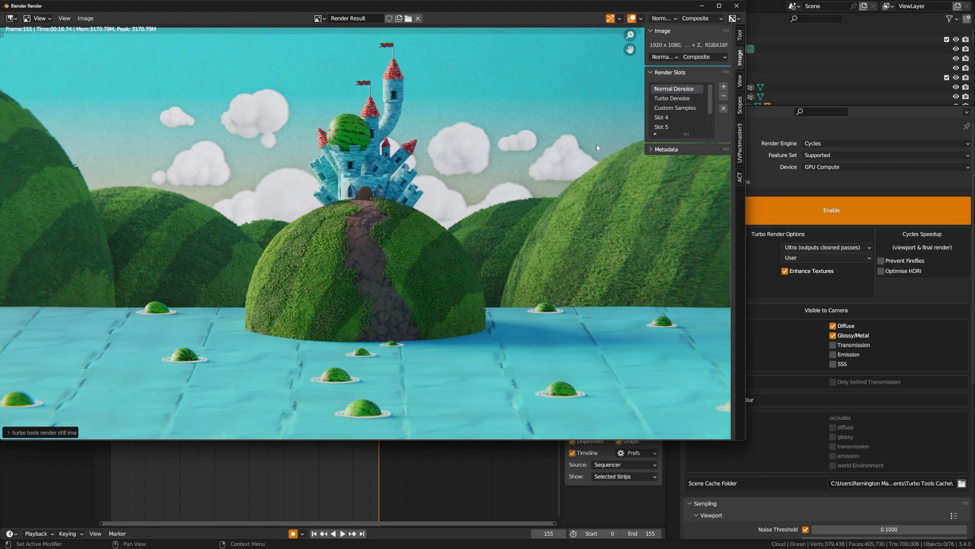
pyautogui.moveTo(565, 227)
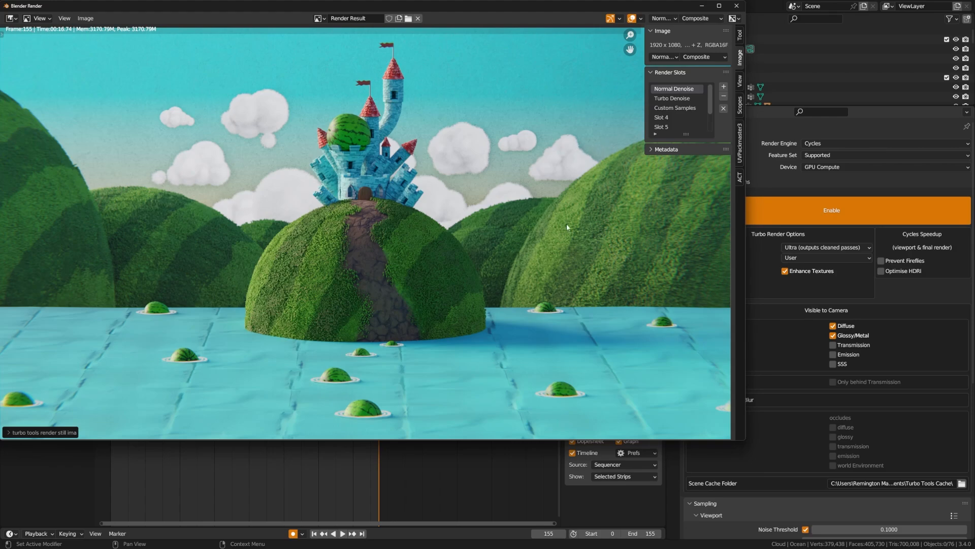
pyautogui.moveTo(682, 100)
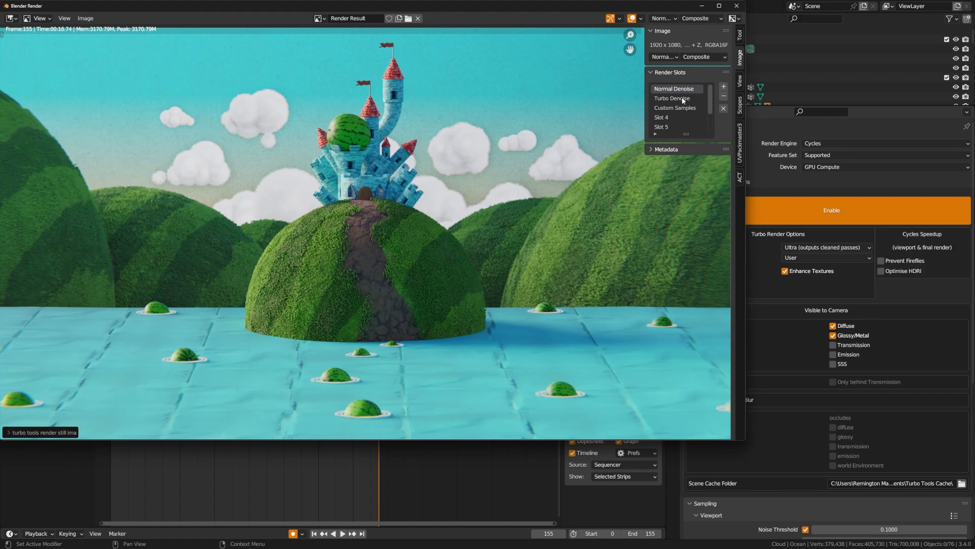
pyautogui.click(672, 98)
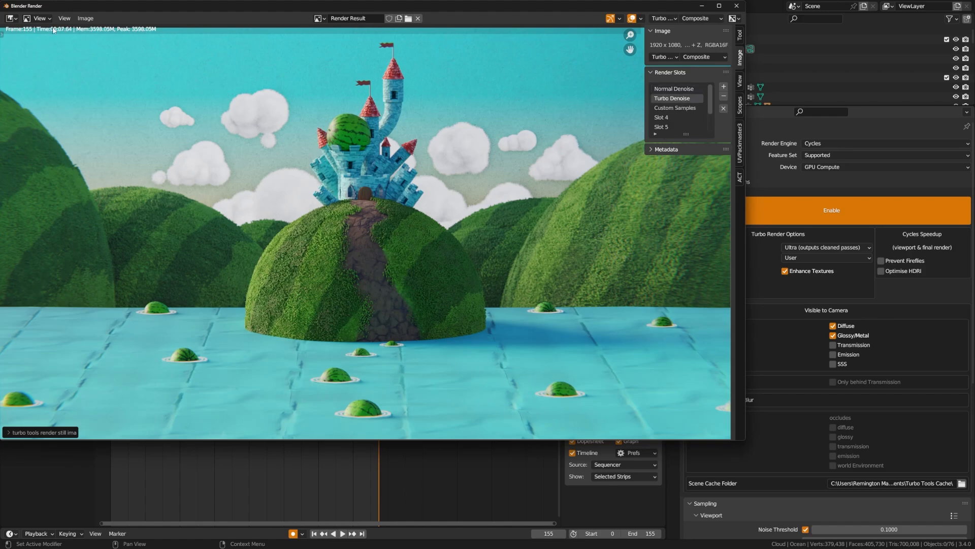
pyautogui.moveTo(372, 155)
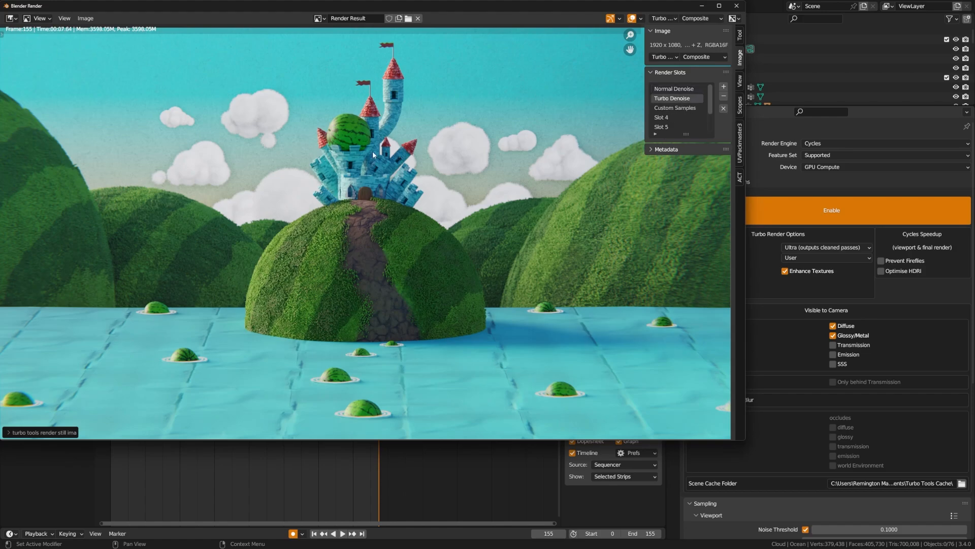
pyautogui.moveTo(604, 206)
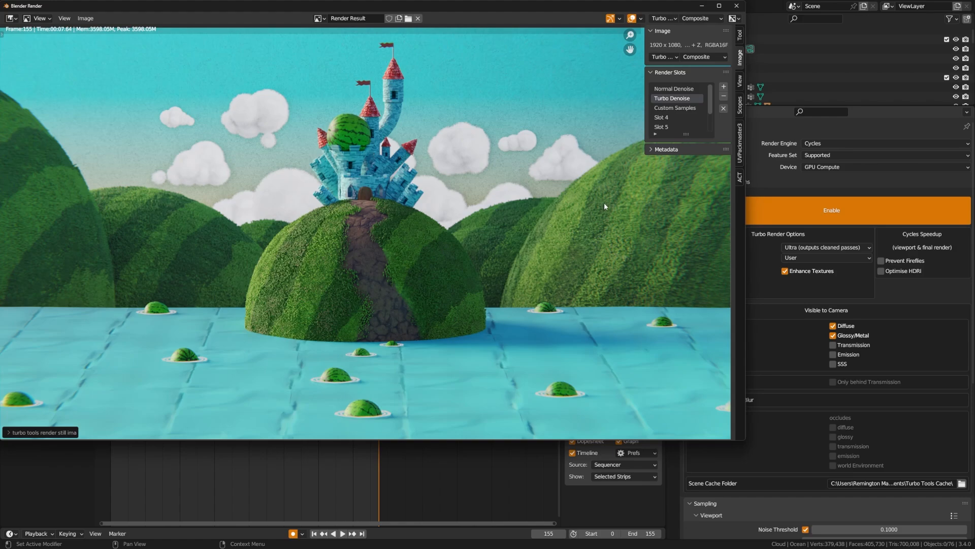
pyautogui.click(673, 89)
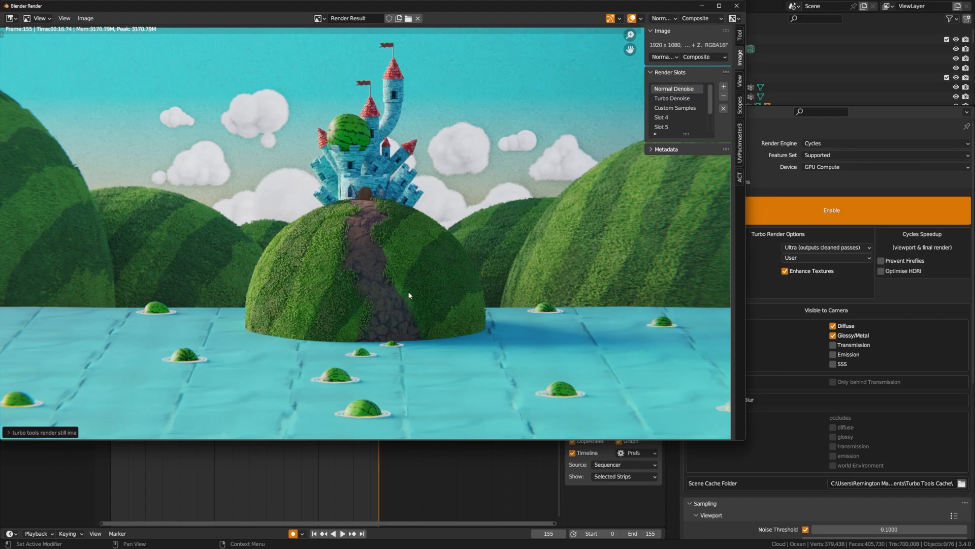
pyautogui.scroll(-3)
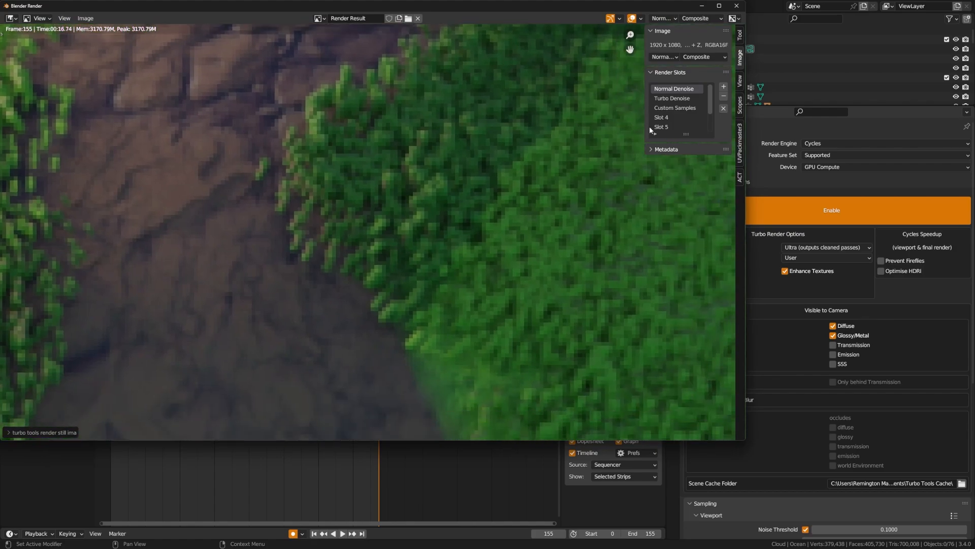
pyautogui.click(673, 98)
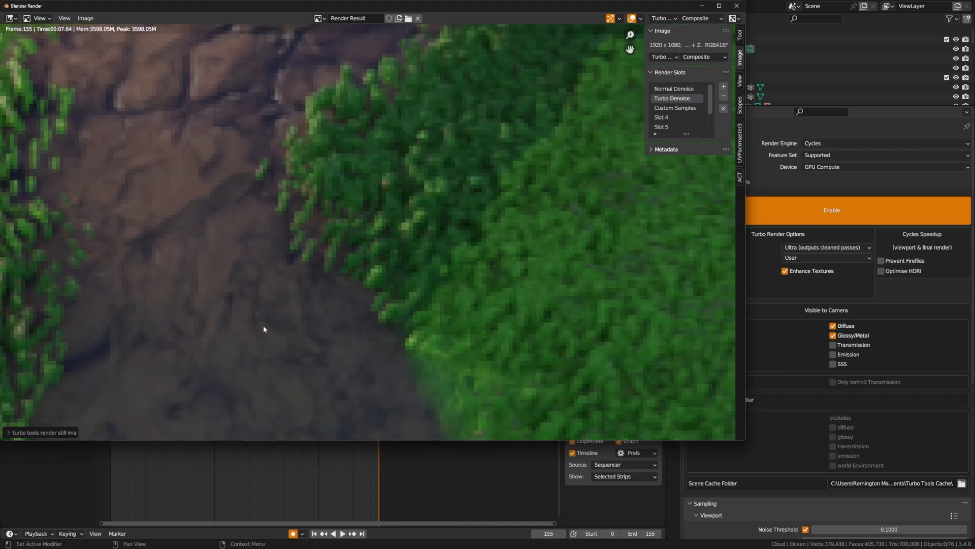
pyautogui.click(673, 89)
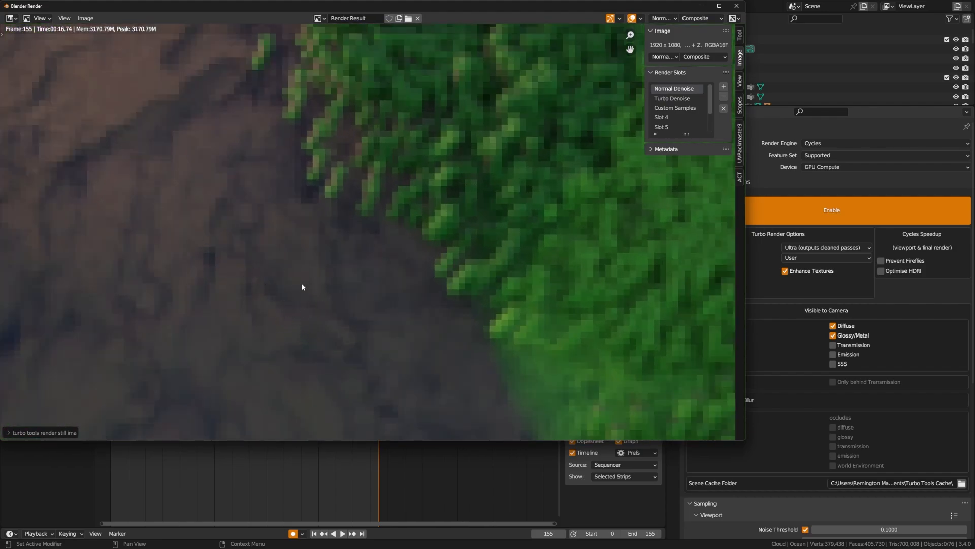
pyautogui.moveTo(679, 99)
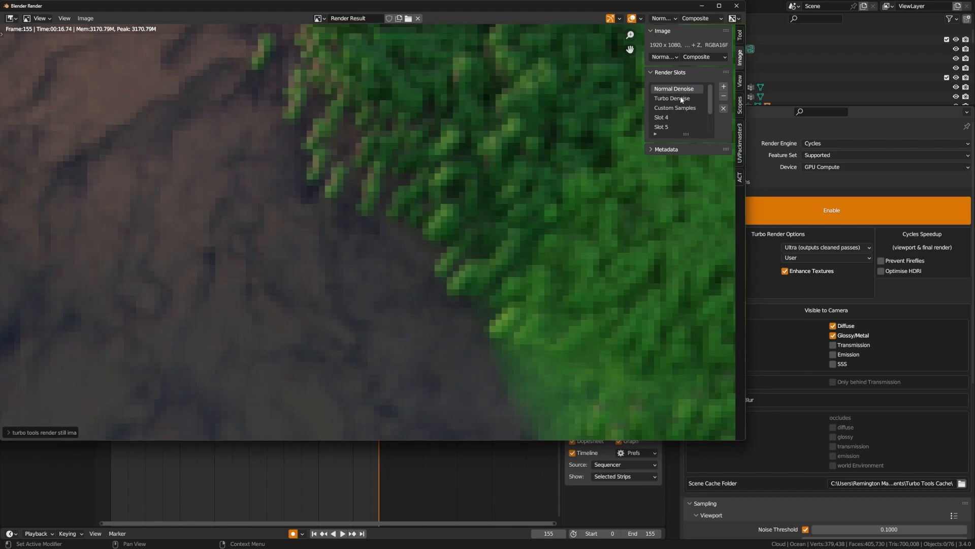
pyautogui.click(672, 98)
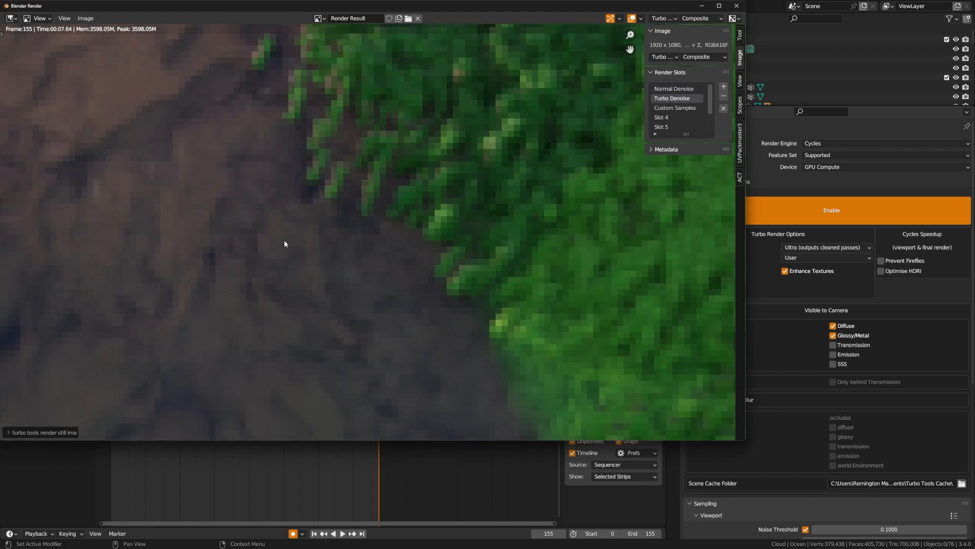
pyautogui.moveTo(598, 330)
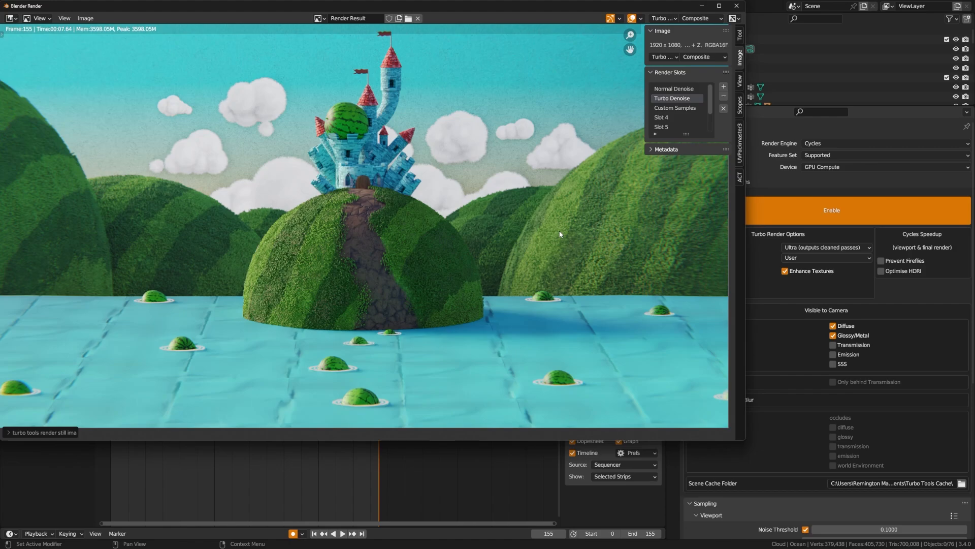
pyautogui.click(673, 88)
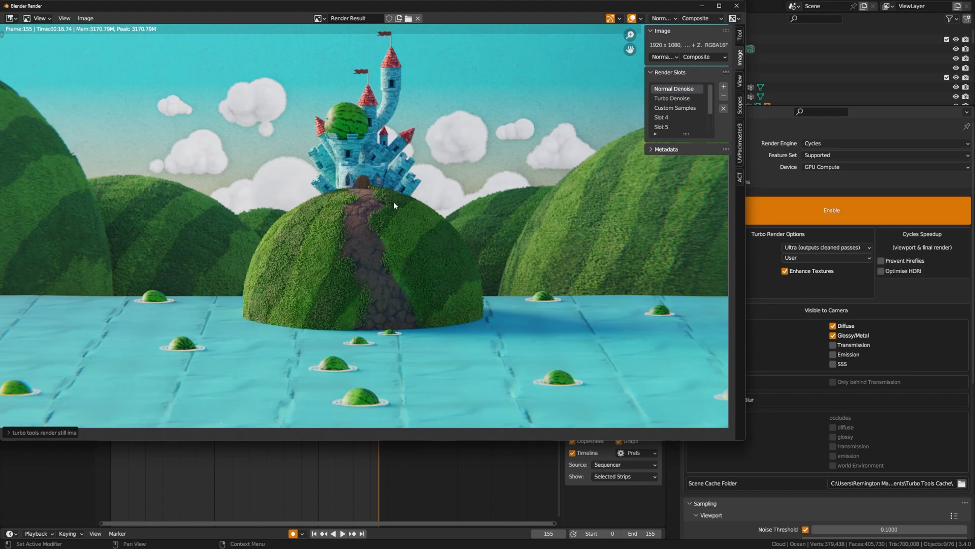
pyautogui.moveTo(427, 186)
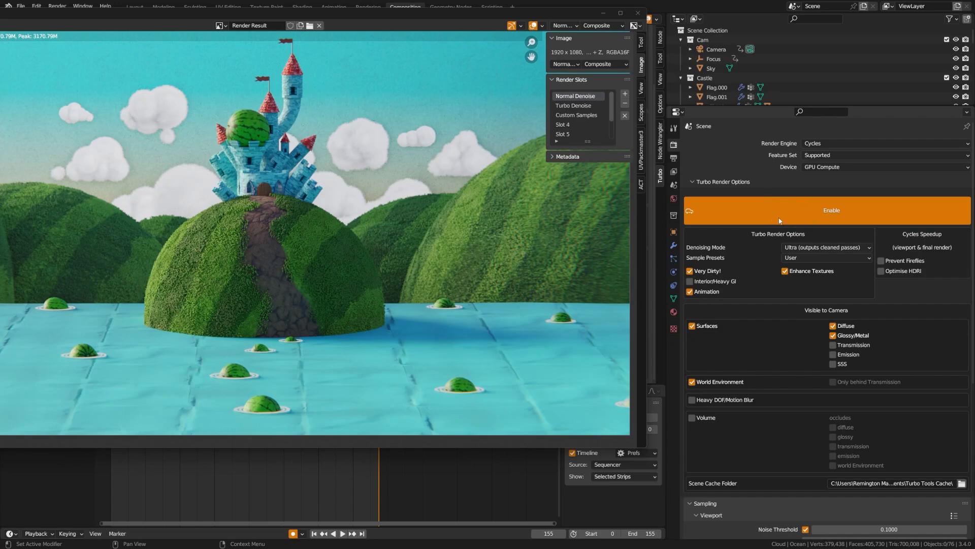
pyautogui.moveTo(843, 280)
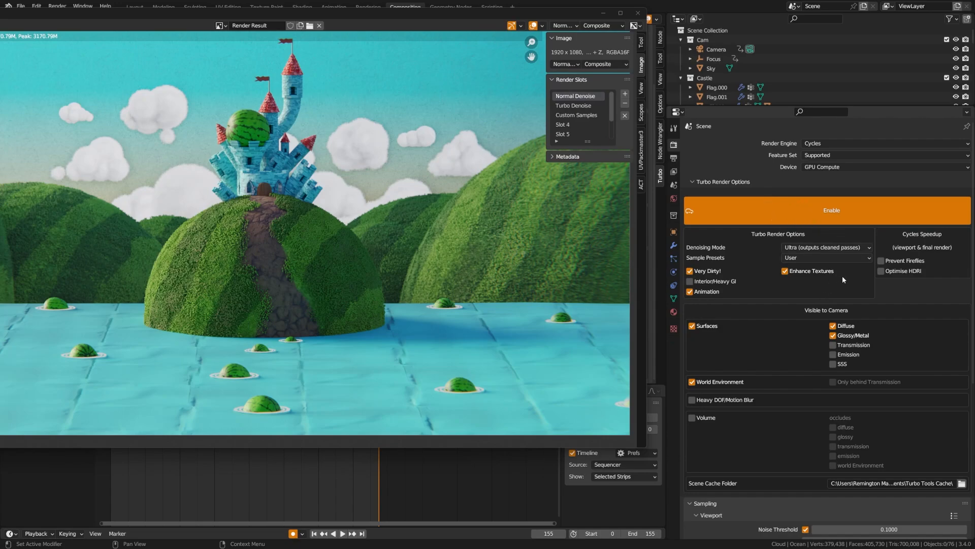
# Keep Turbo Render on Ultra denoising mode and the User sample preset.
pyautogui.click(826, 247)
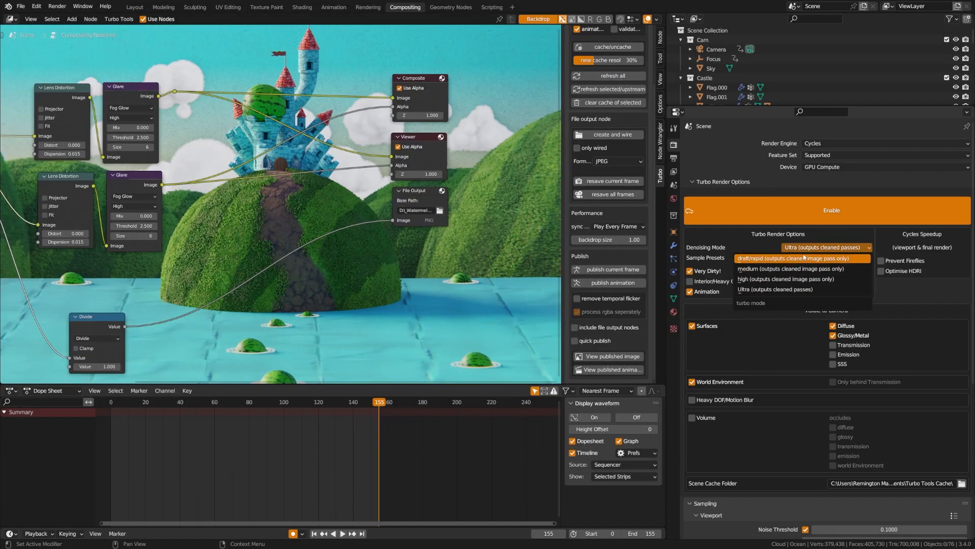
pyautogui.moveTo(800, 293)
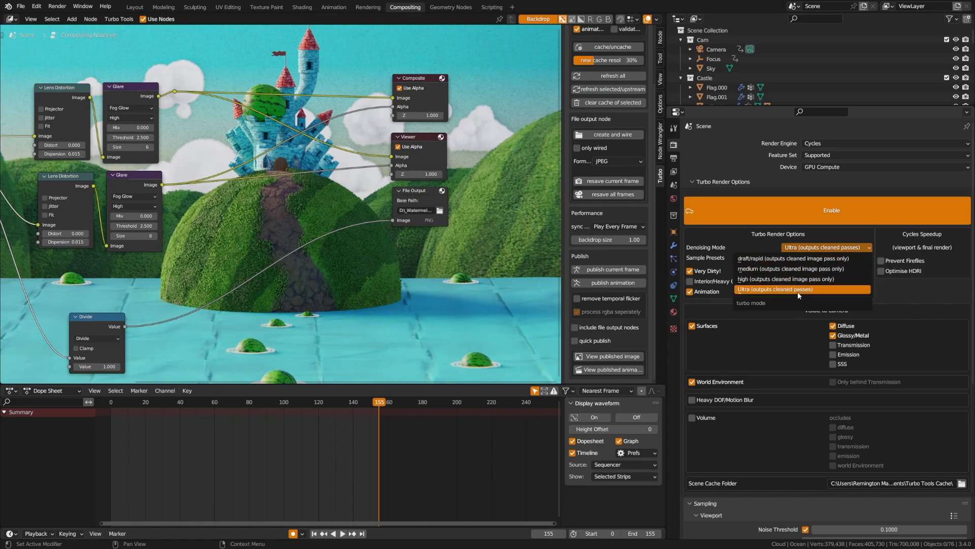
pyautogui.click(826, 257)
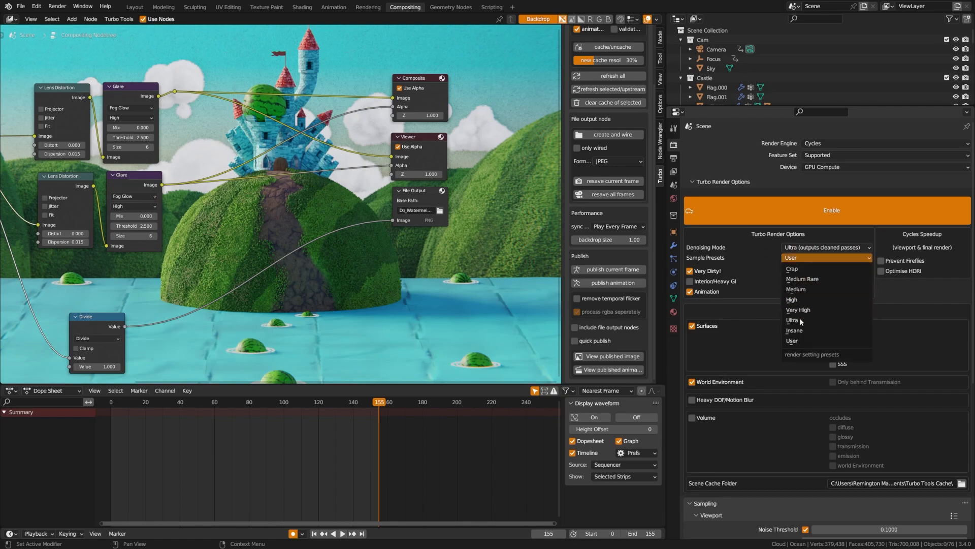
pyautogui.moveTo(798, 340)
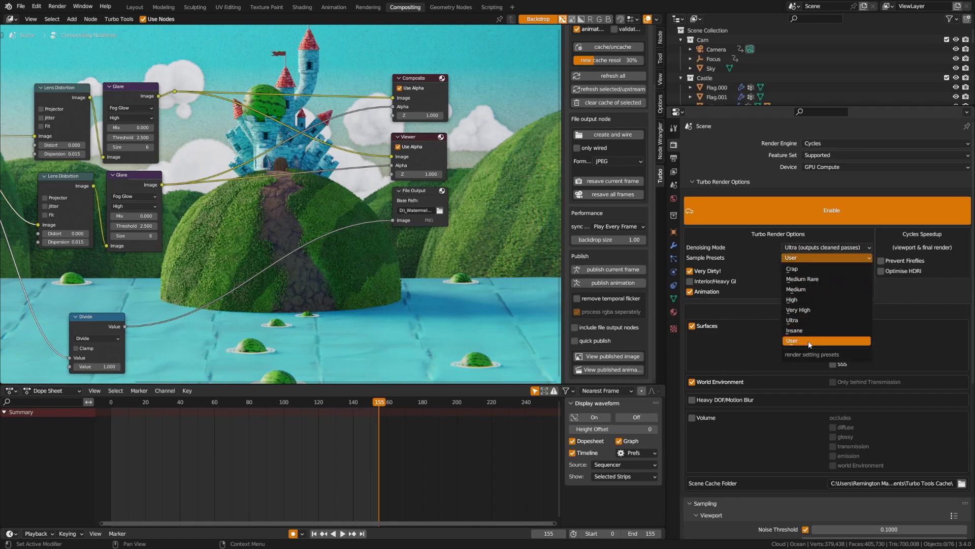
pyautogui.click(807, 341)
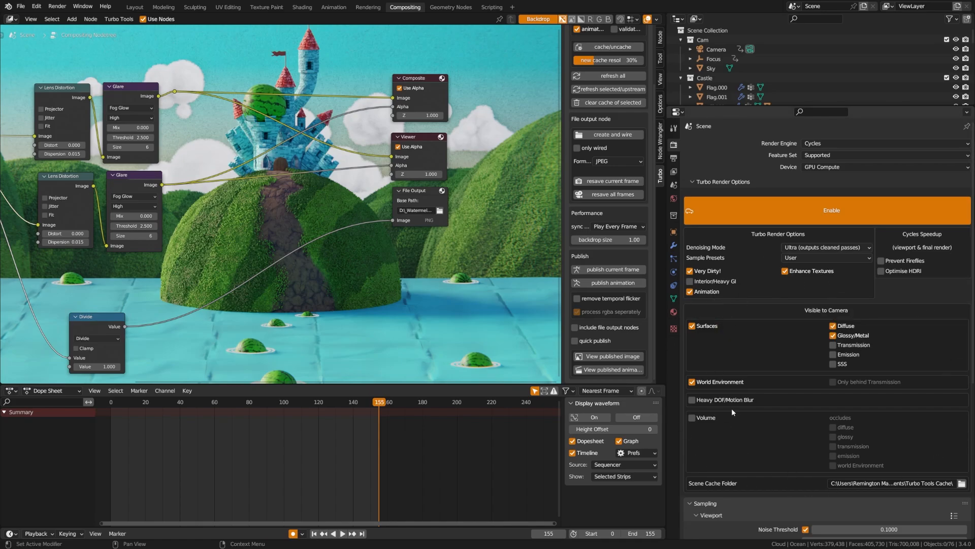
pyautogui.moveTo(908, 247)
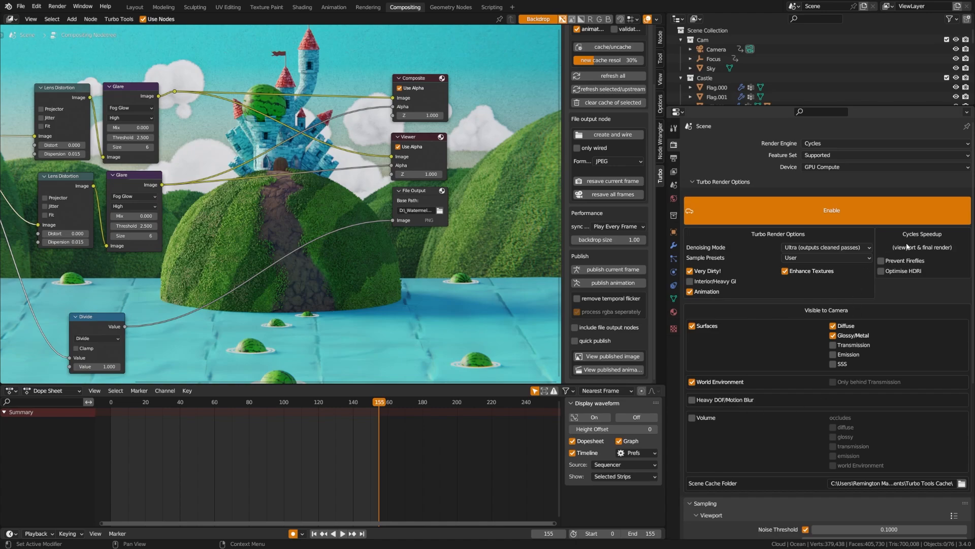
pyautogui.moveTo(834, 392)
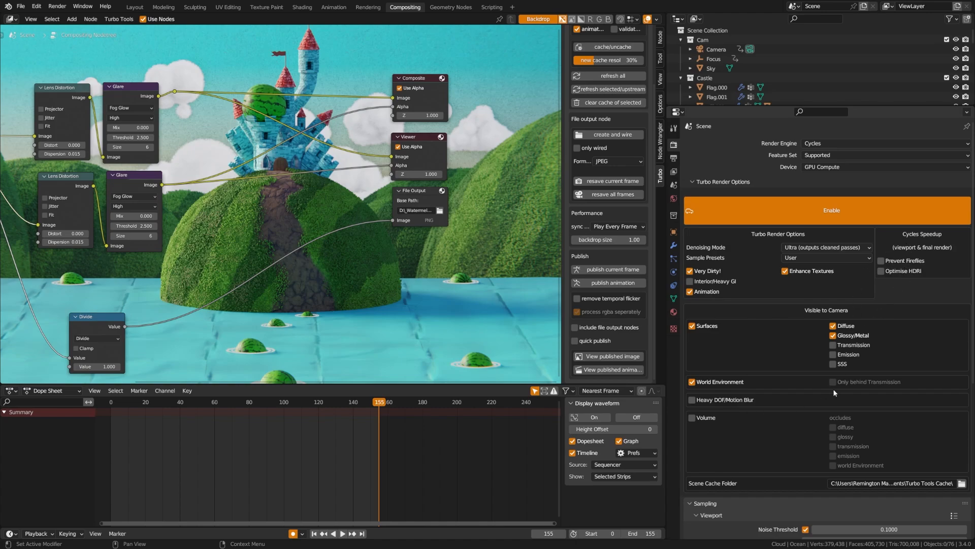
pyautogui.moveTo(836, 391)
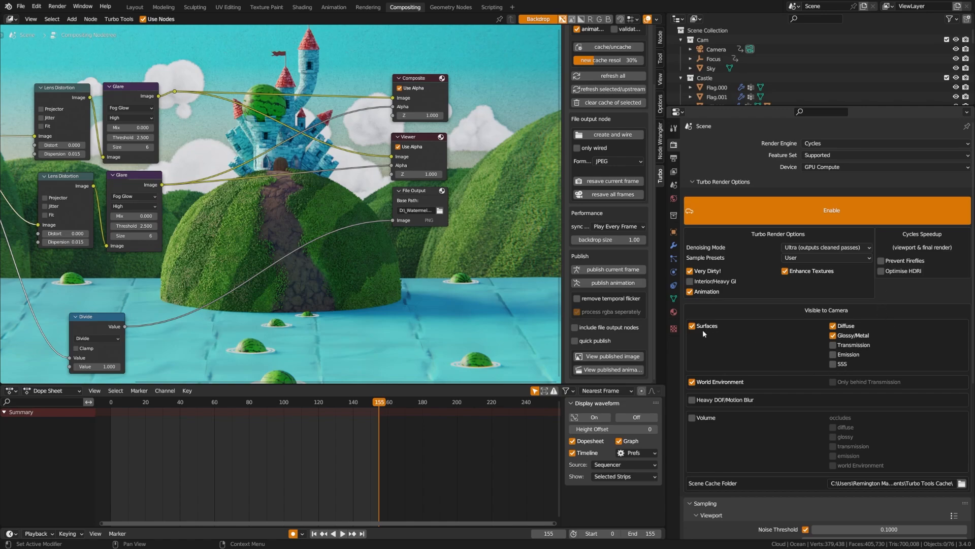
pyautogui.moveTo(853, 335)
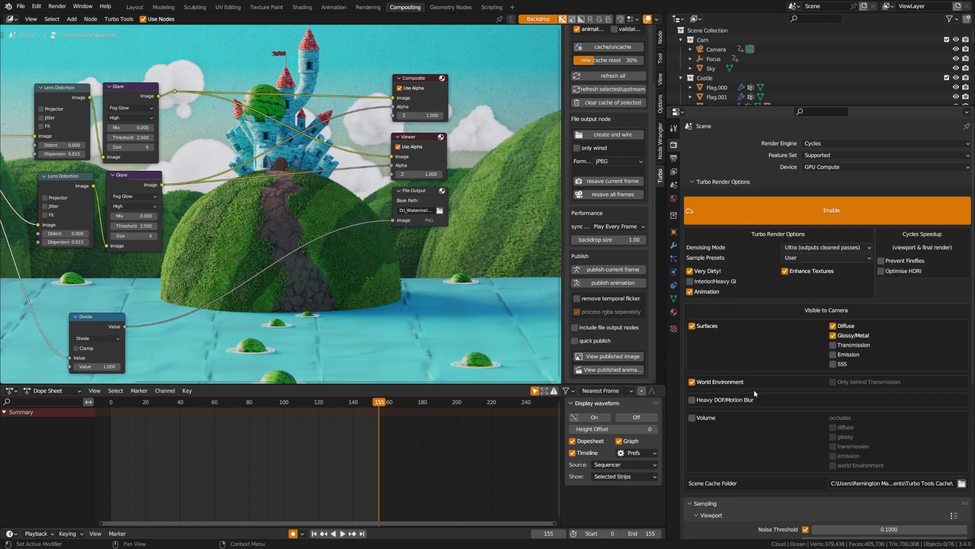
pyautogui.moveTo(808, 289)
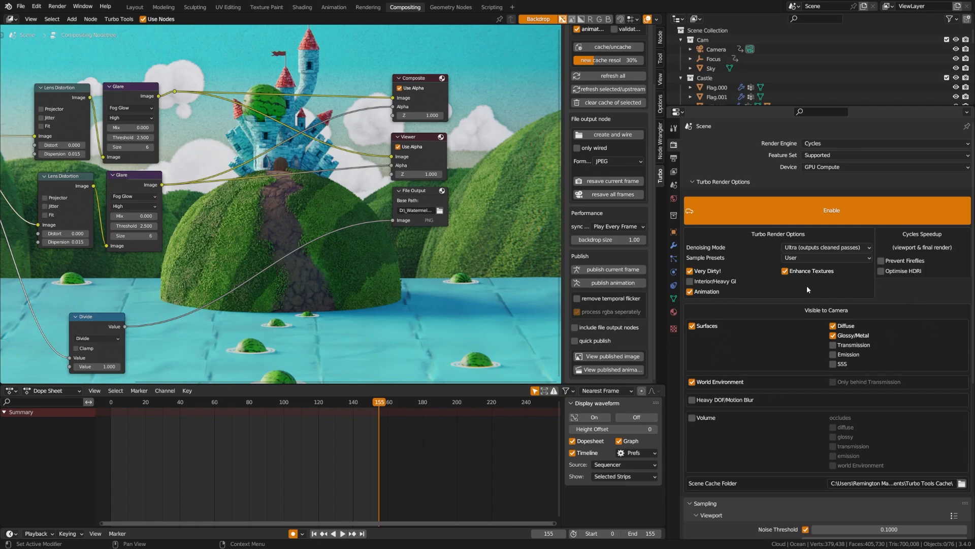
pyautogui.moveTo(768, 323)
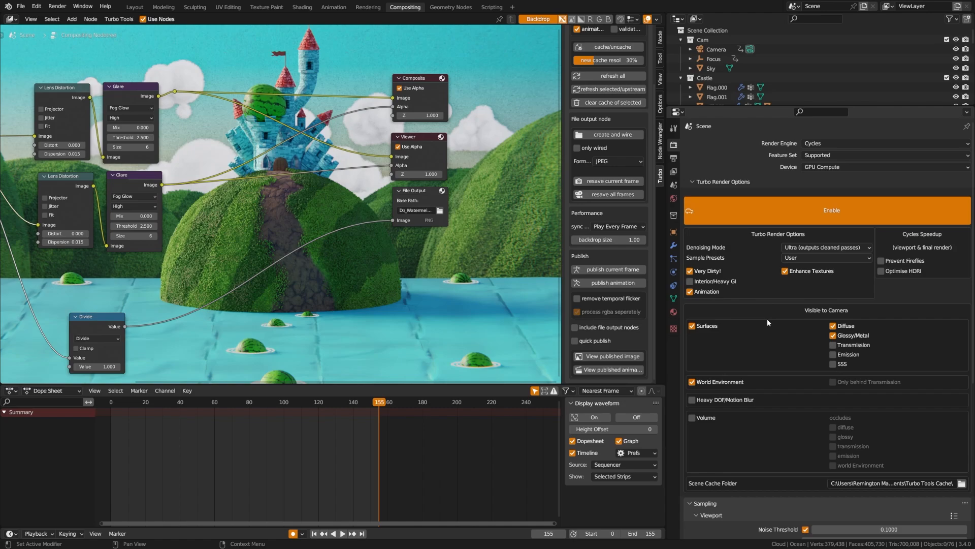
pyautogui.moveTo(759, 341)
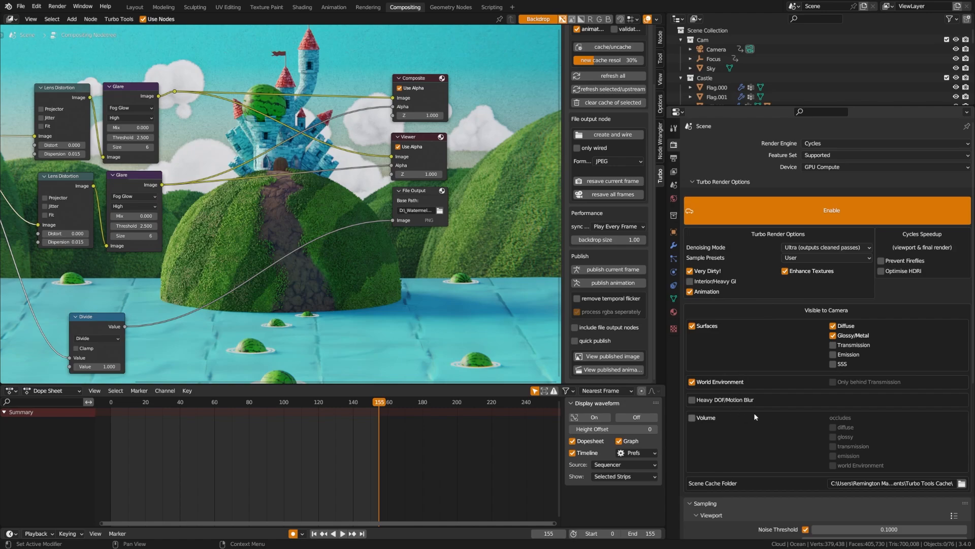
pyautogui.moveTo(754, 417)
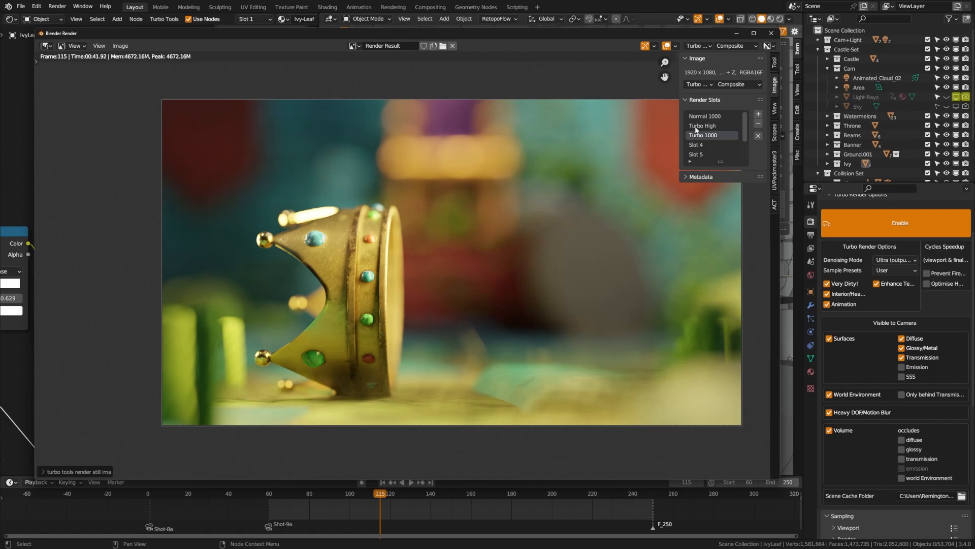
# Step from the Normal 1000 crown render to Turbo High, then Turbo 1000.
pyautogui.click(705, 116)
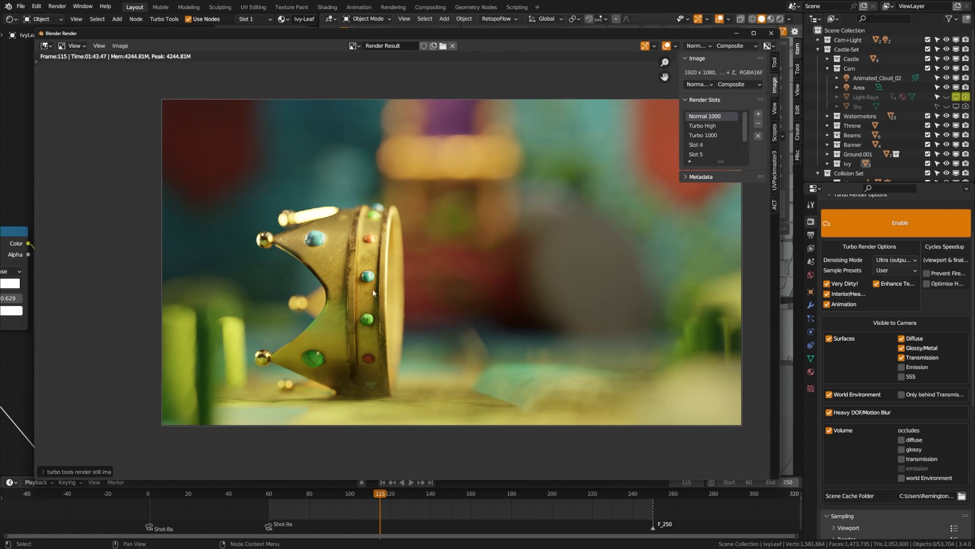
pyautogui.moveTo(601, 182)
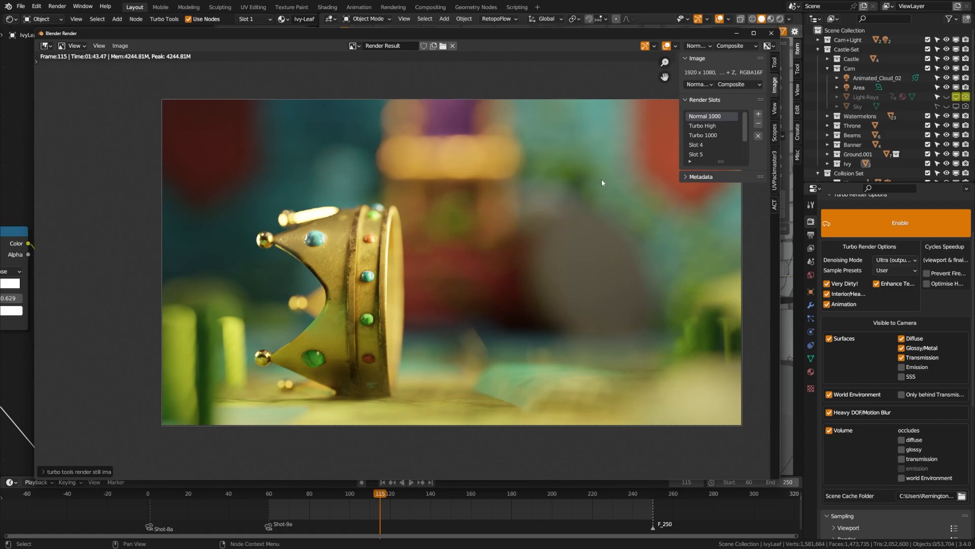
pyautogui.moveTo(703, 129)
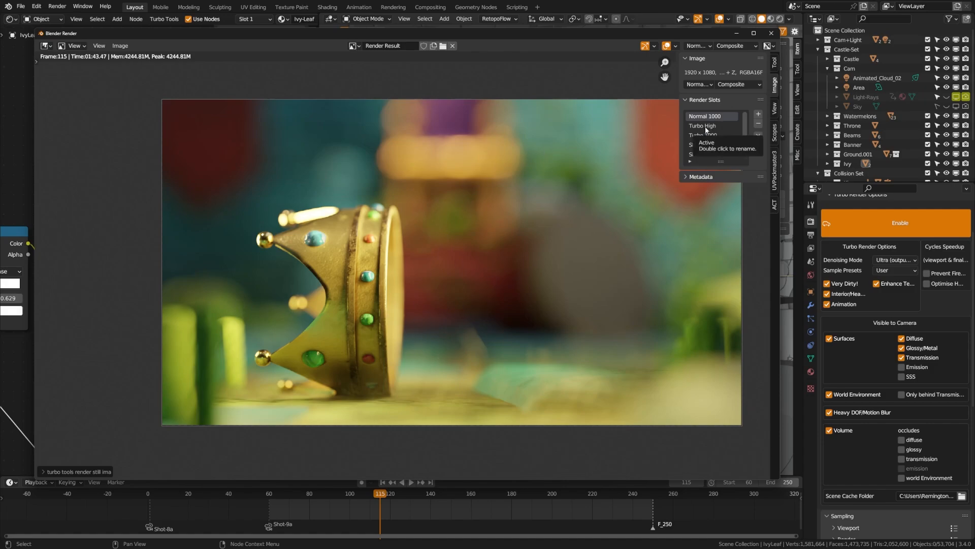
pyautogui.click(711, 125)
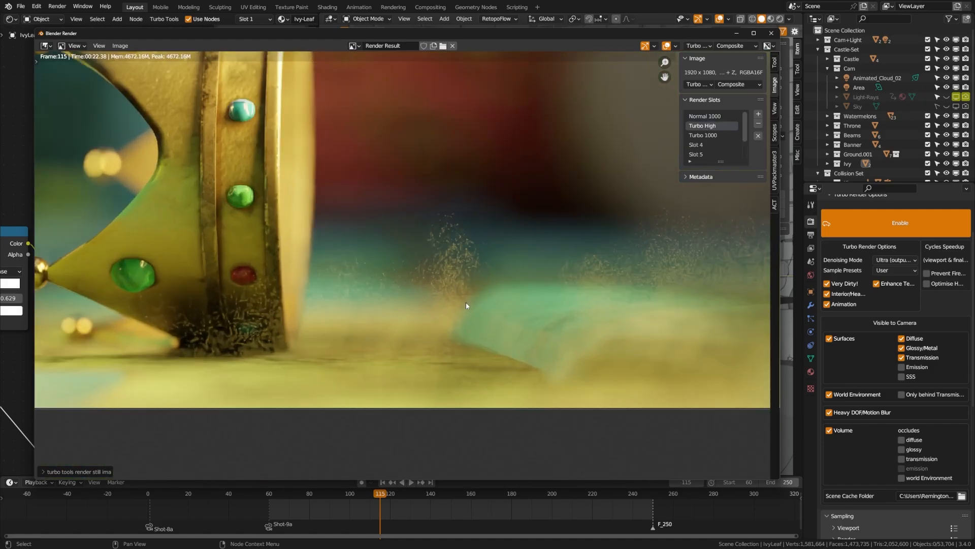
pyautogui.moveTo(434, 334)
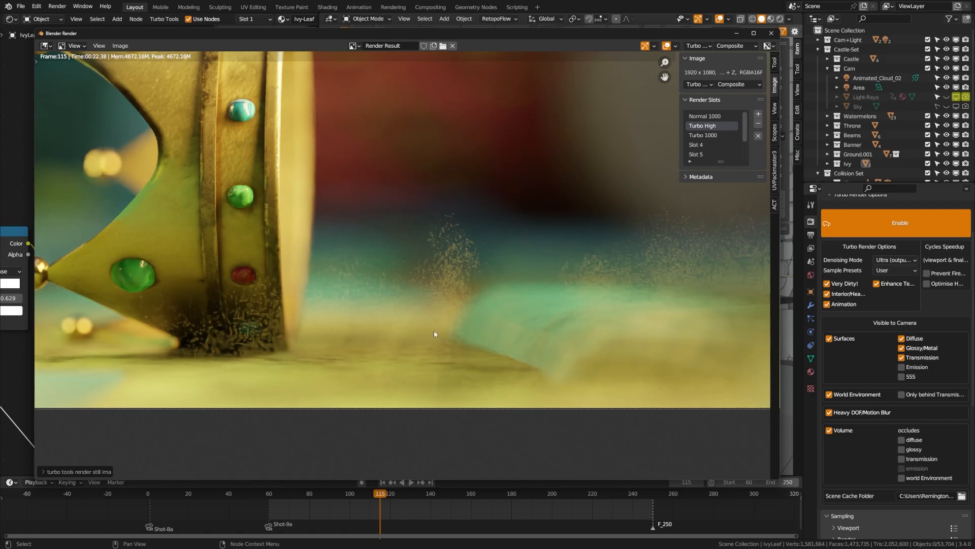
pyautogui.moveTo(396, 283)
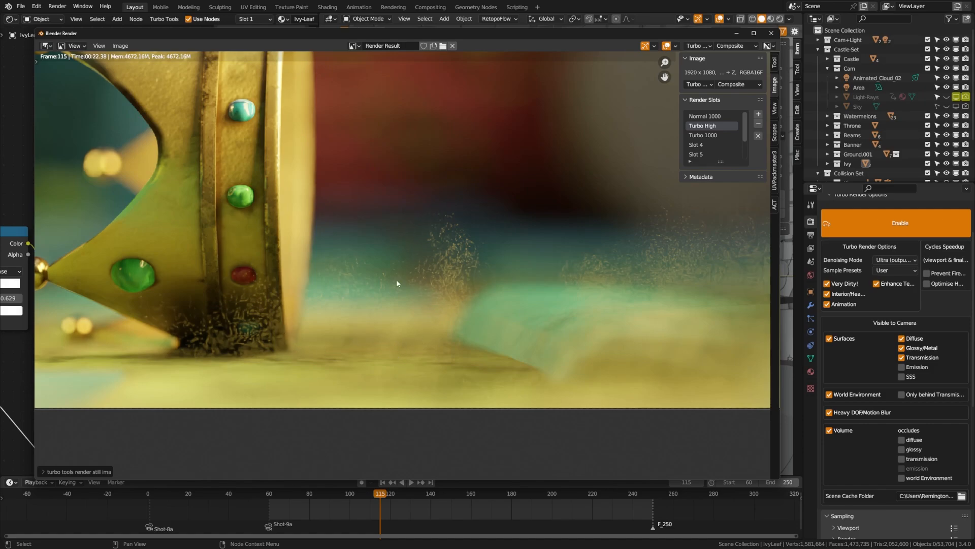
pyautogui.moveTo(515, 256)
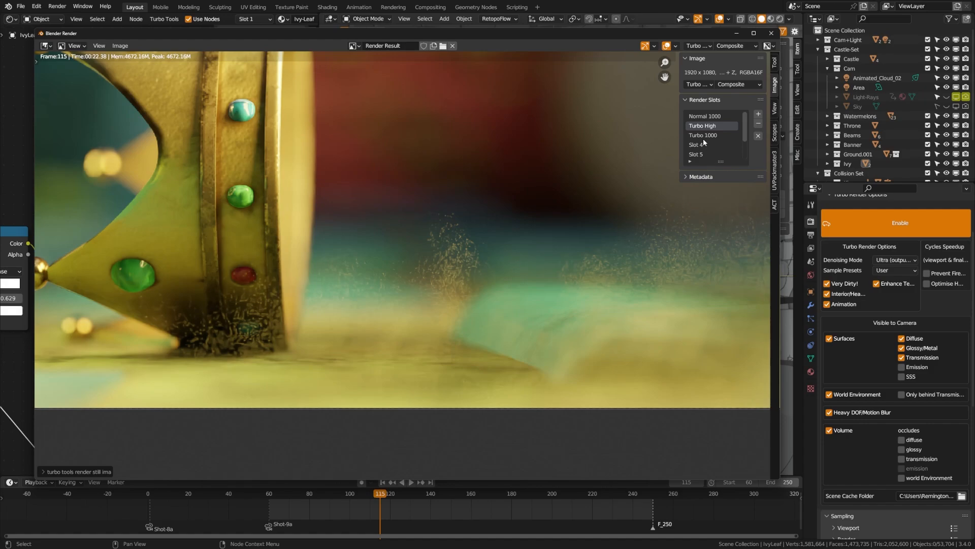
pyautogui.click(703, 135)
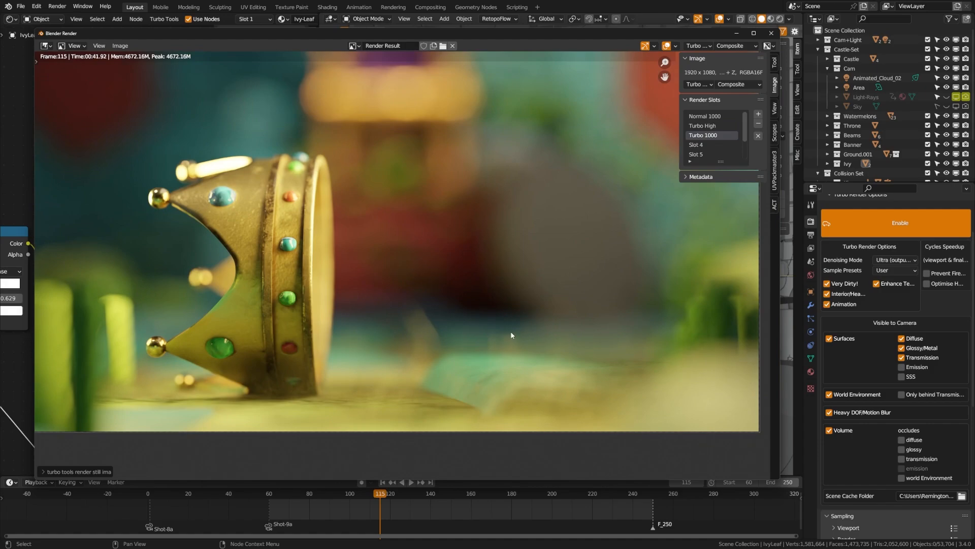
pyautogui.moveTo(319, 321)
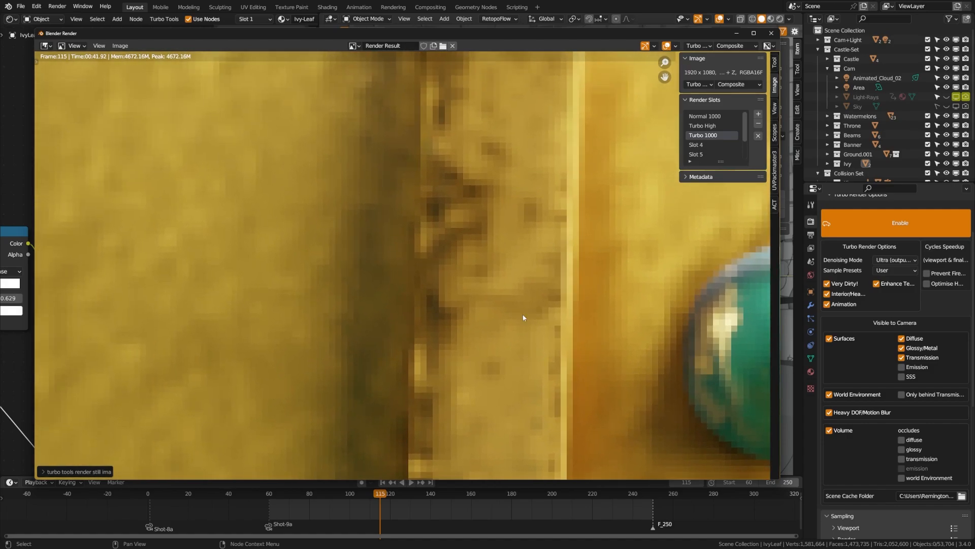
# Zoomed in, switch from Normal 1000 back to Turbo 1000 to compare crown noise.
pyautogui.click(704, 117)
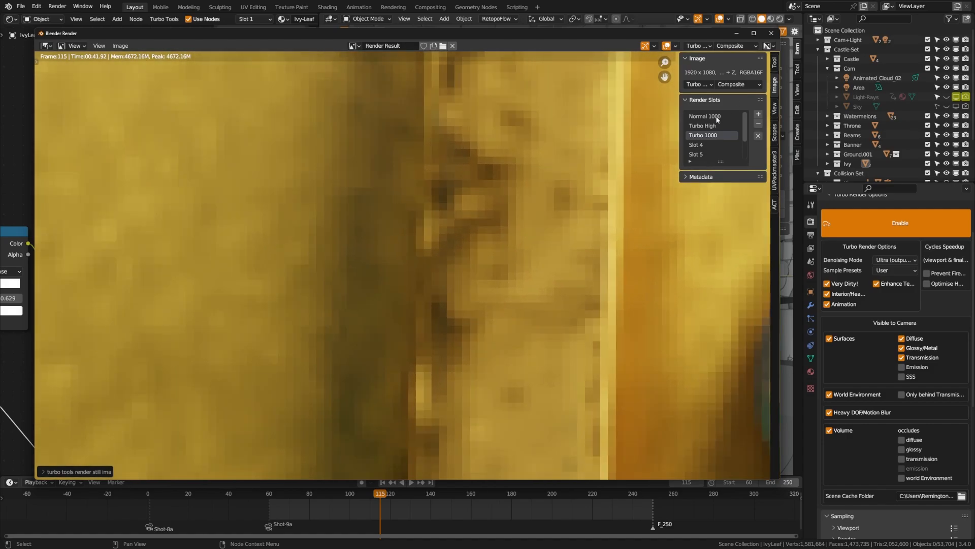
pyautogui.click(704, 116)
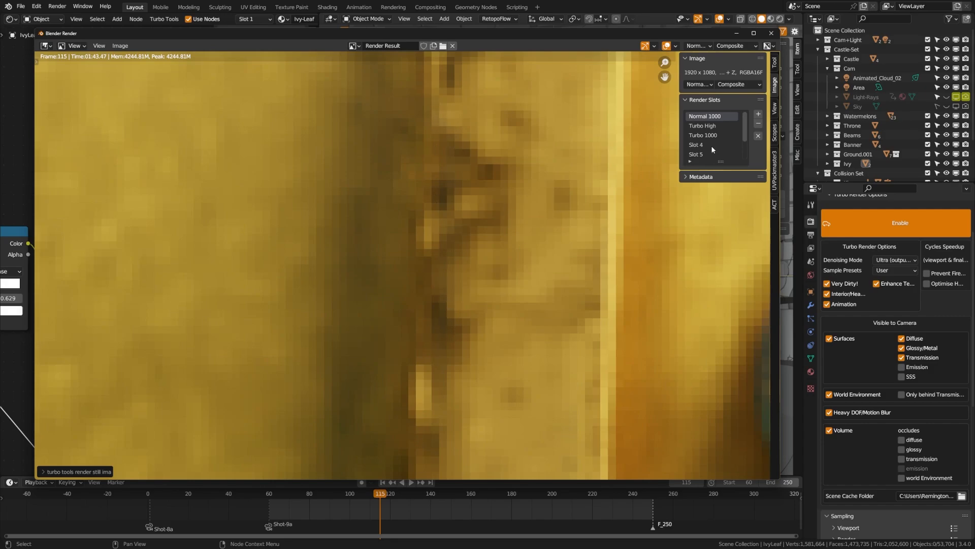
pyautogui.click(703, 135)
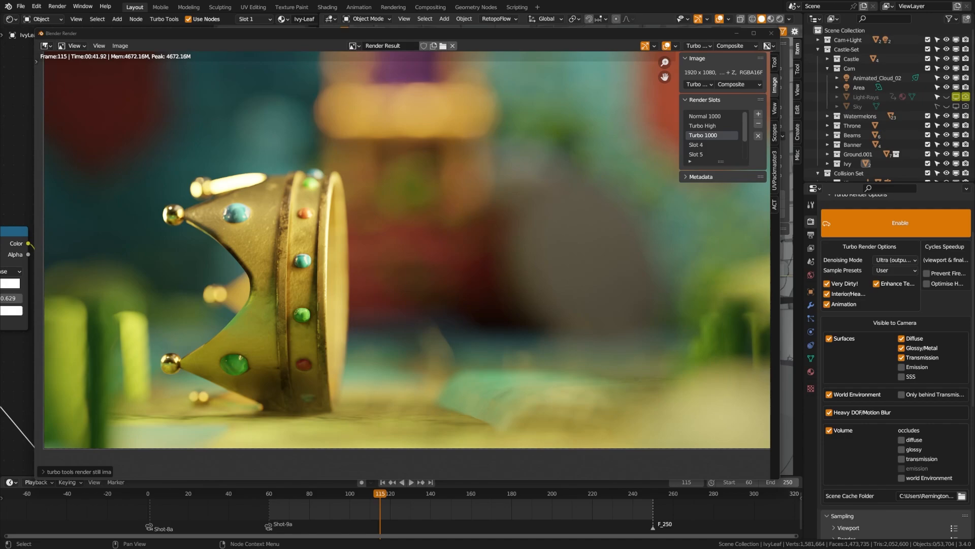
# Switch to the Compositing workspace and publish the cached animation with temporal flicker removal on.
pyautogui.click(426, 6)
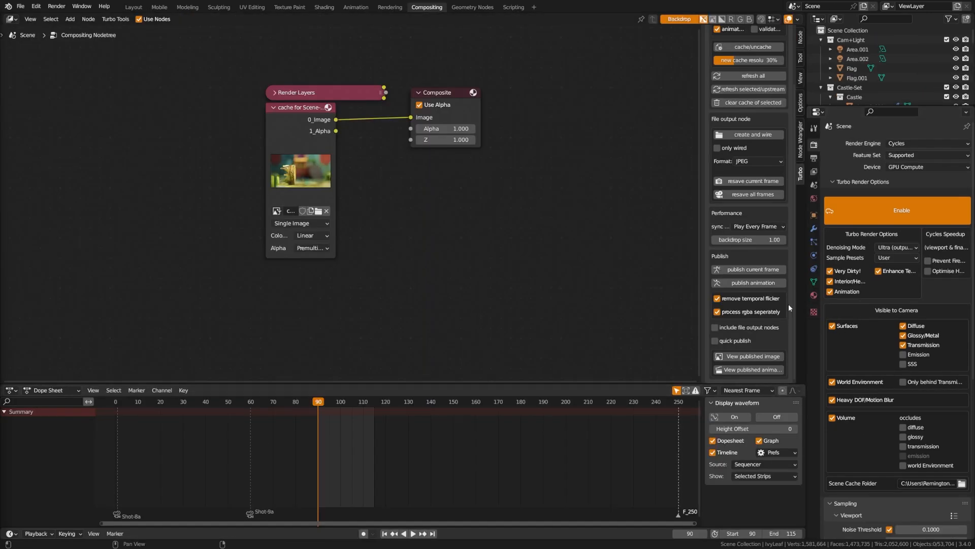
pyautogui.moveTo(813, 260)
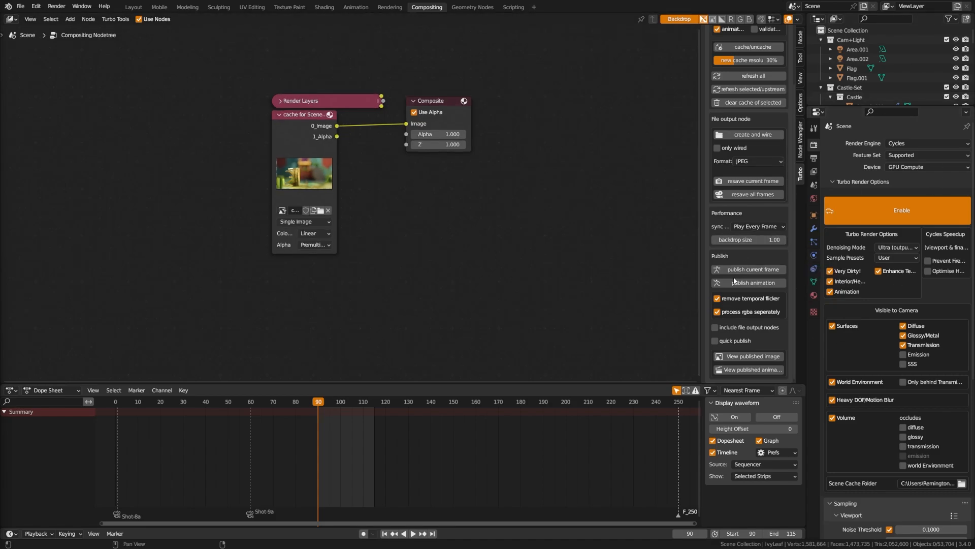
pyautogui.moveTo(761, 293)
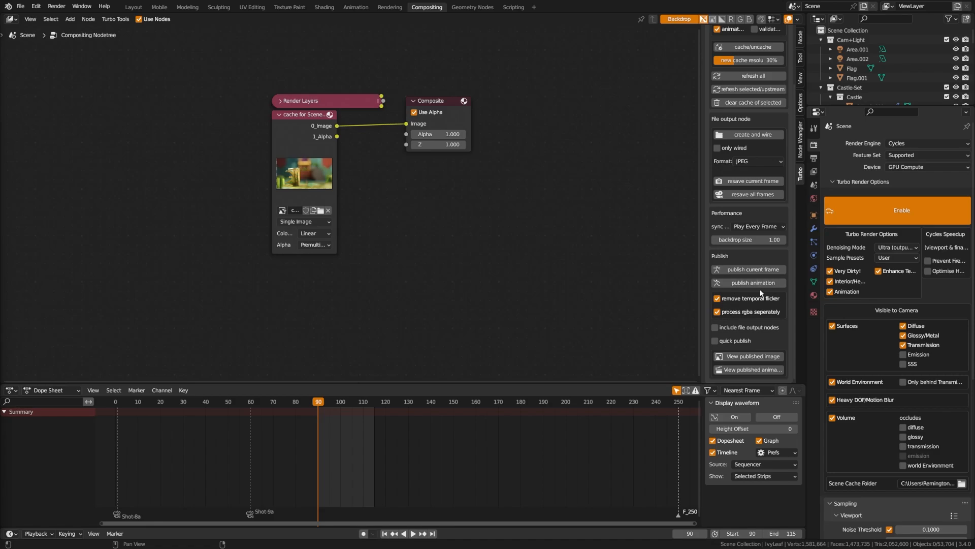
pyautogui.moveTo(748, 283)
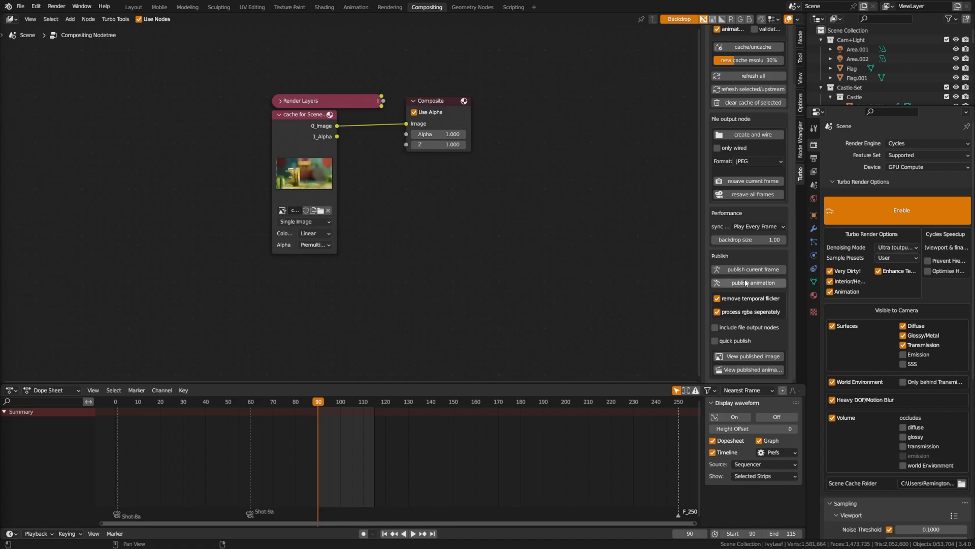
pyautogui.click(812, 158)
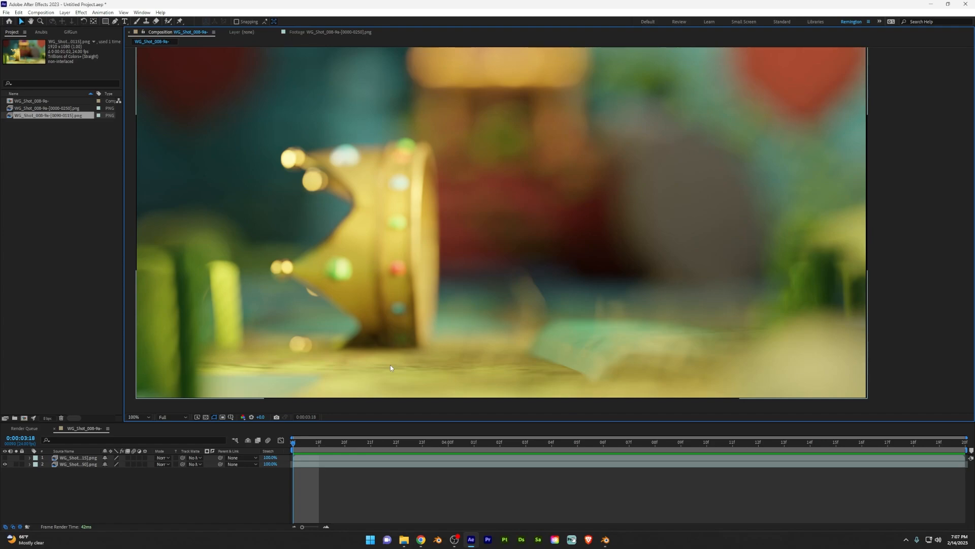
pyautogui.moveTo(379, 373)
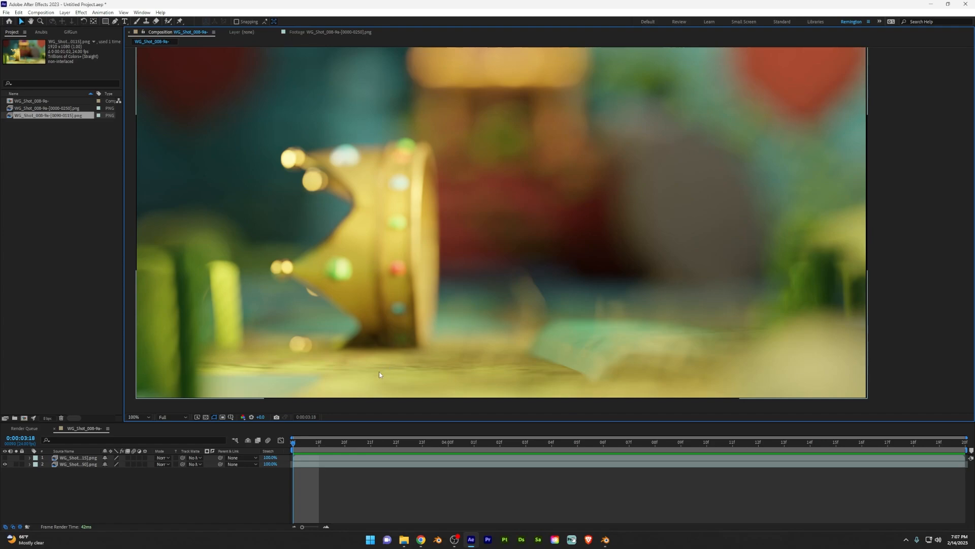
pyautogui.moveTo(457, 331)
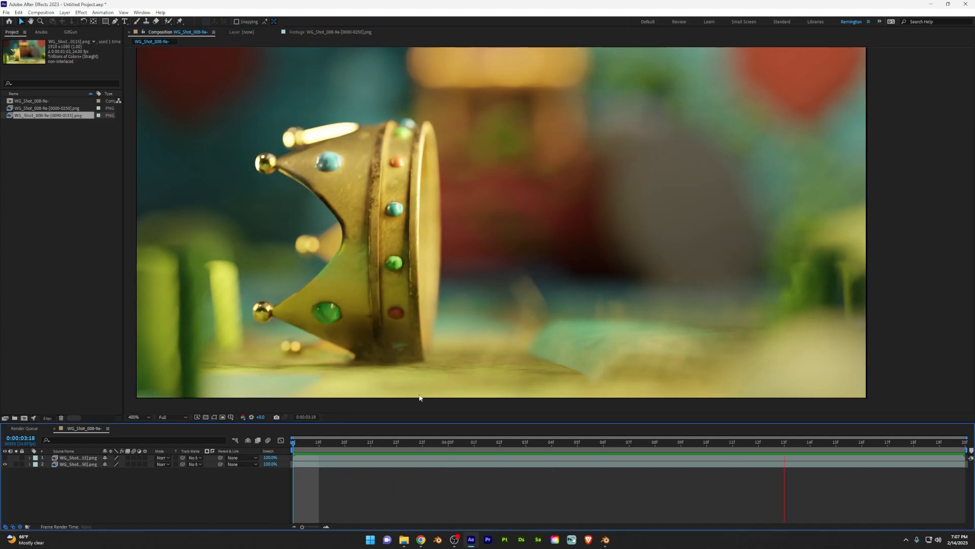
# Preview the crown image-sequence composition in After Effects, then show the Cycles Temporal Stabilizer YouTube video.
pyautogui.click(137, 416)
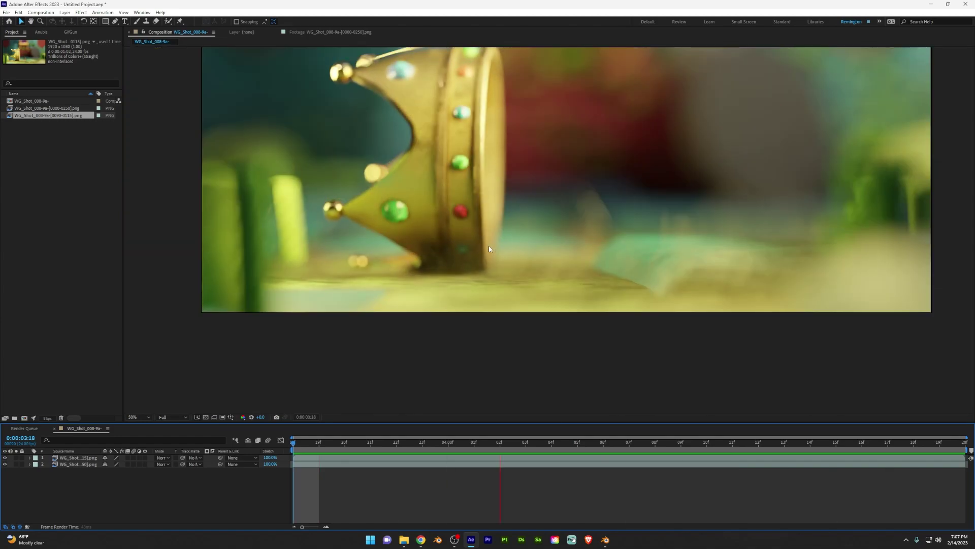
pyautogui.click(137, 416)
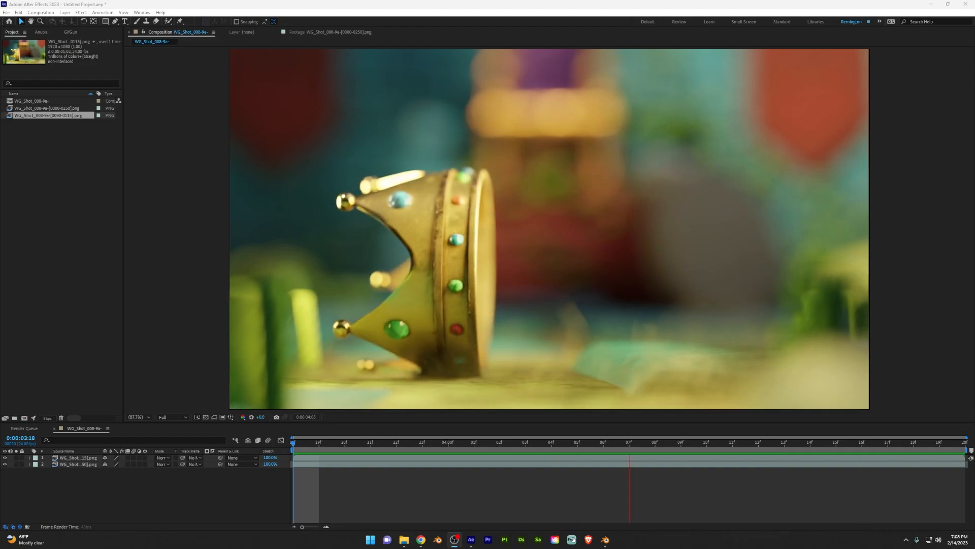
pyautogui.click(551, 442)
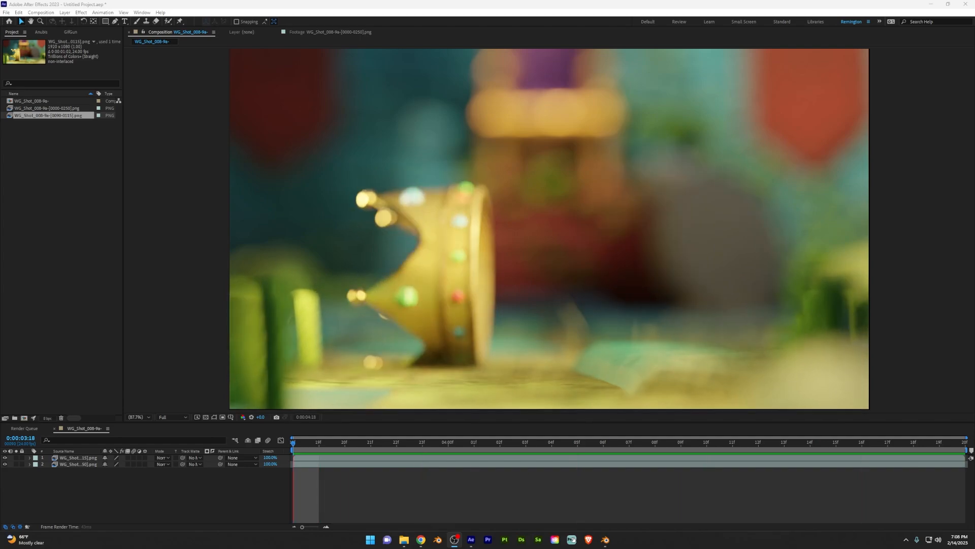
pyautogui.click(421, 540)
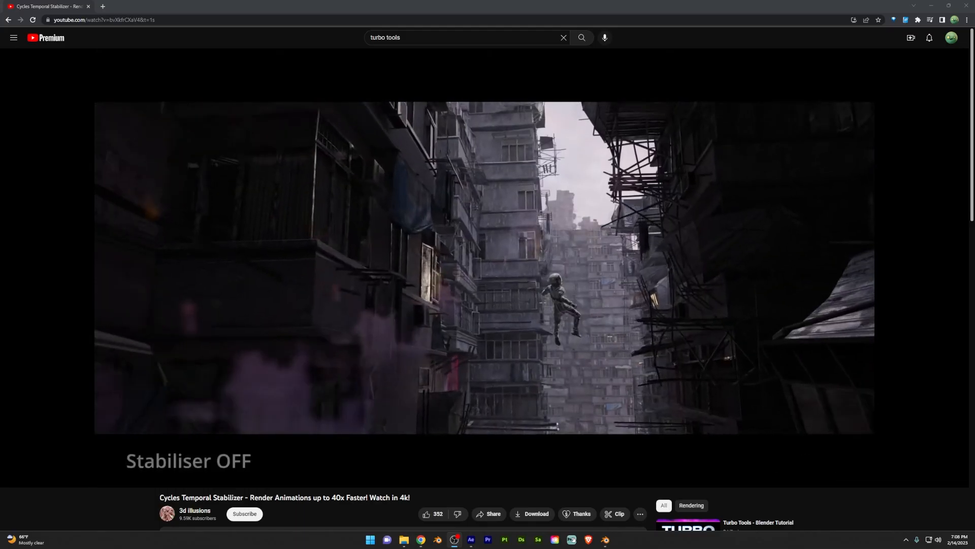